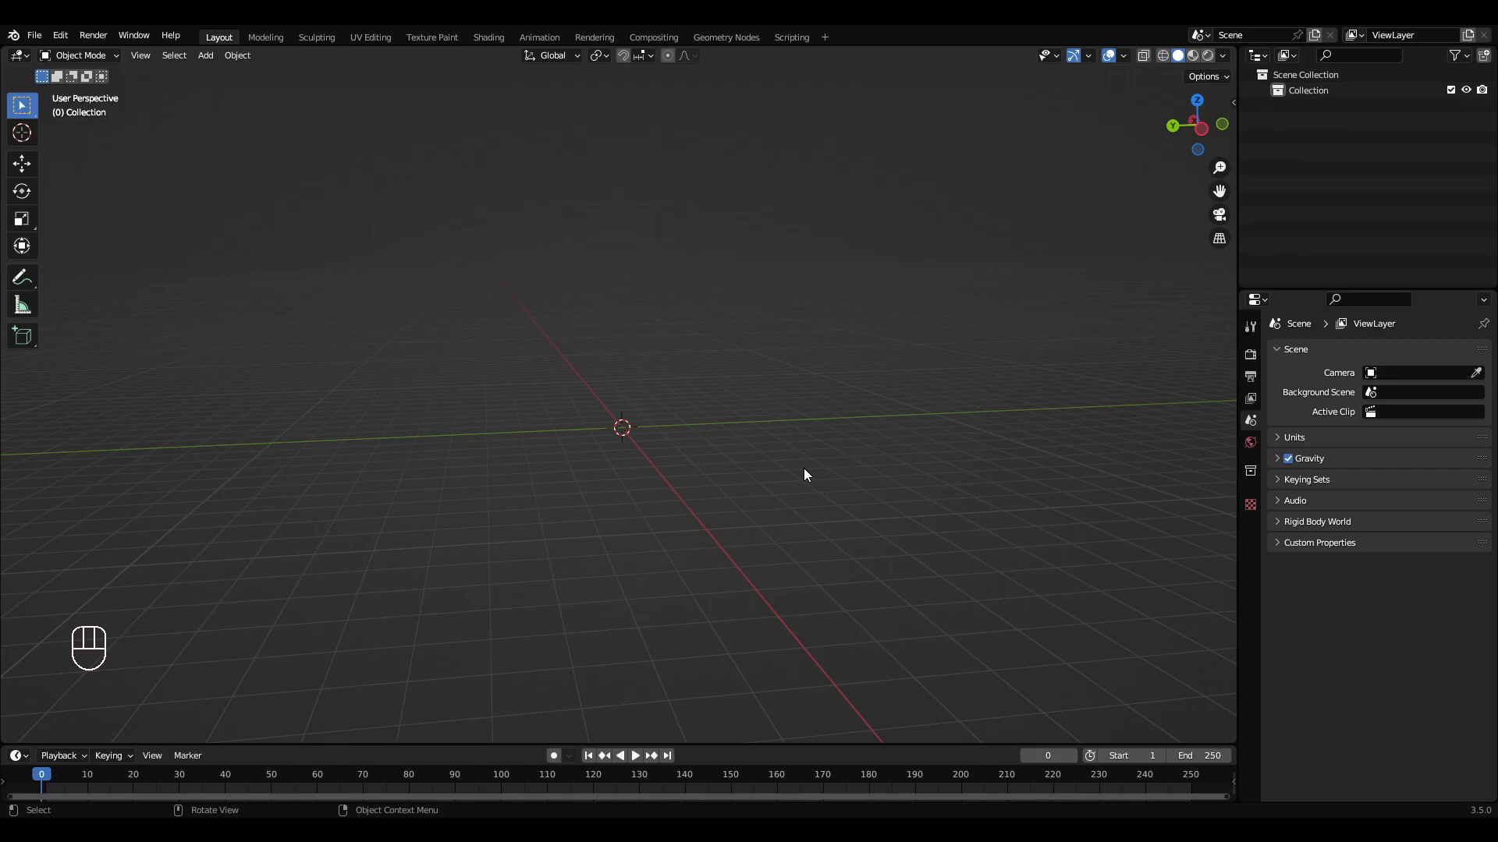
Add a cube and scale it along Y to about 2.53 into a long block.
{"action": "key", "text": "shift+a"}
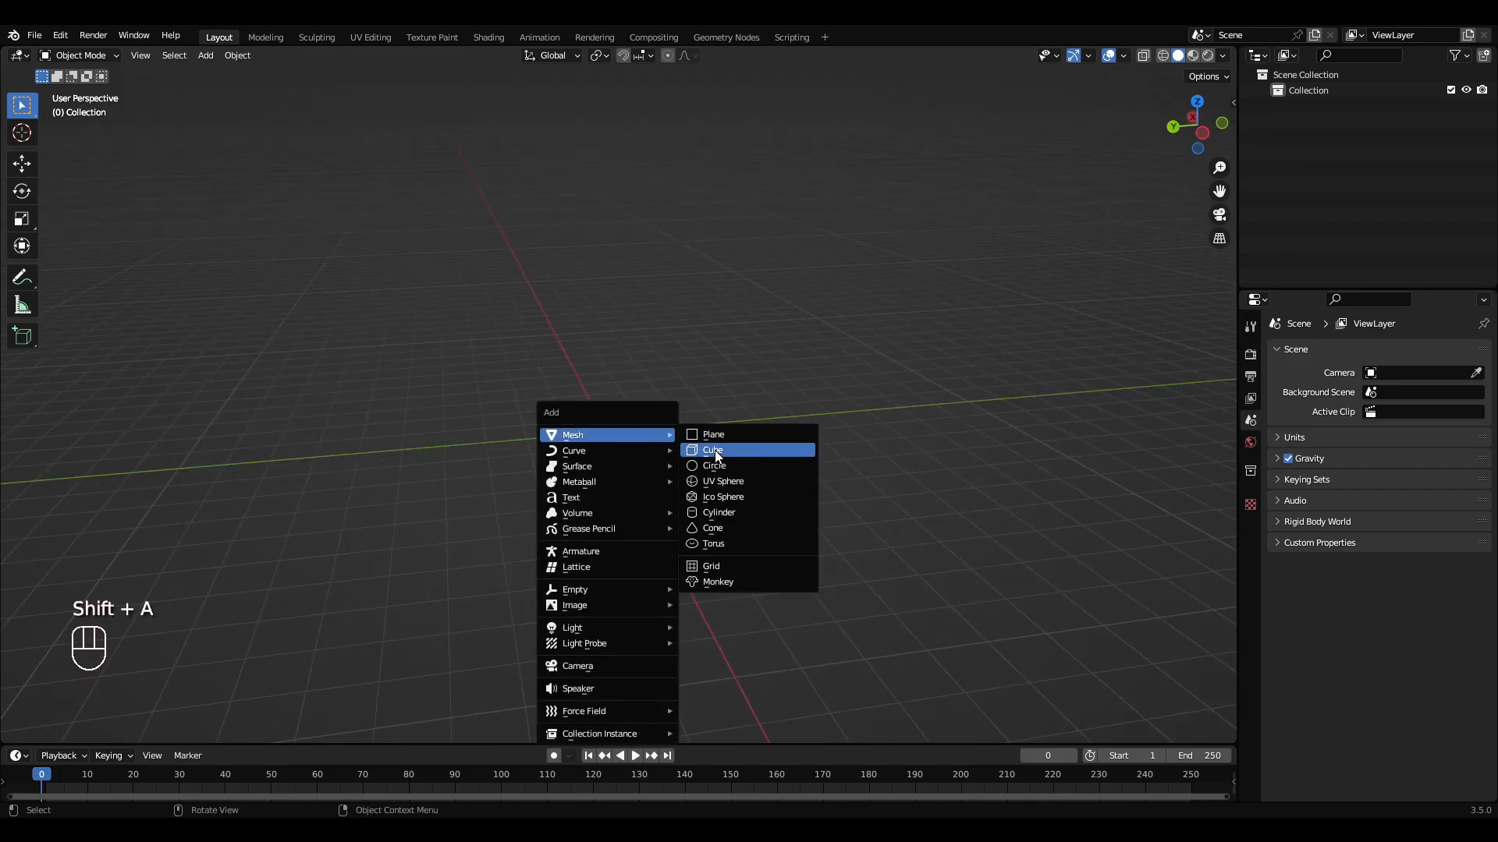
{"action": "left_click", "coordinate": [712, 450]}
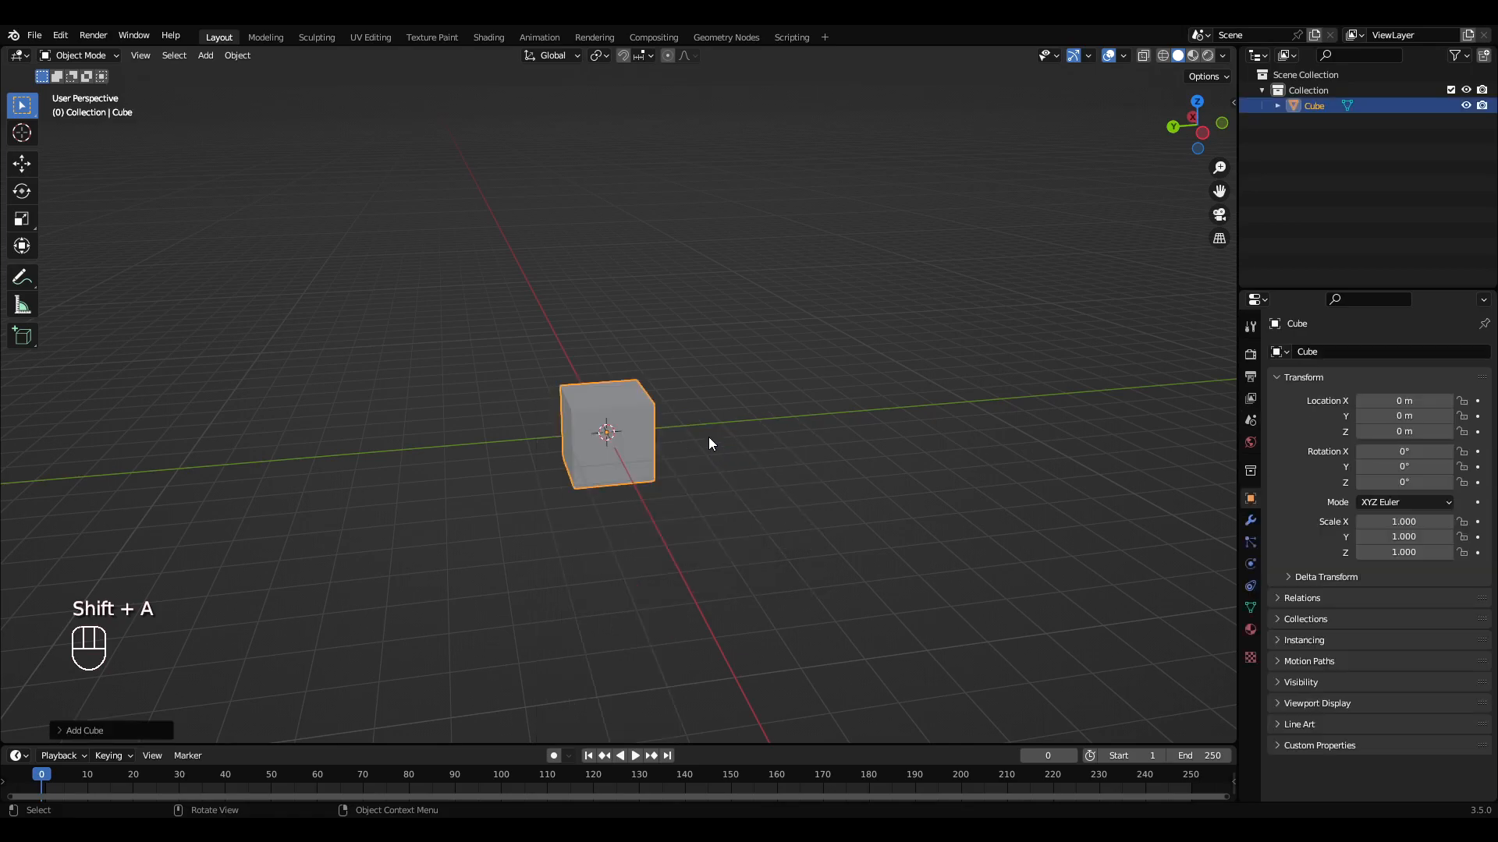
{"action": "key", "text": "s"}
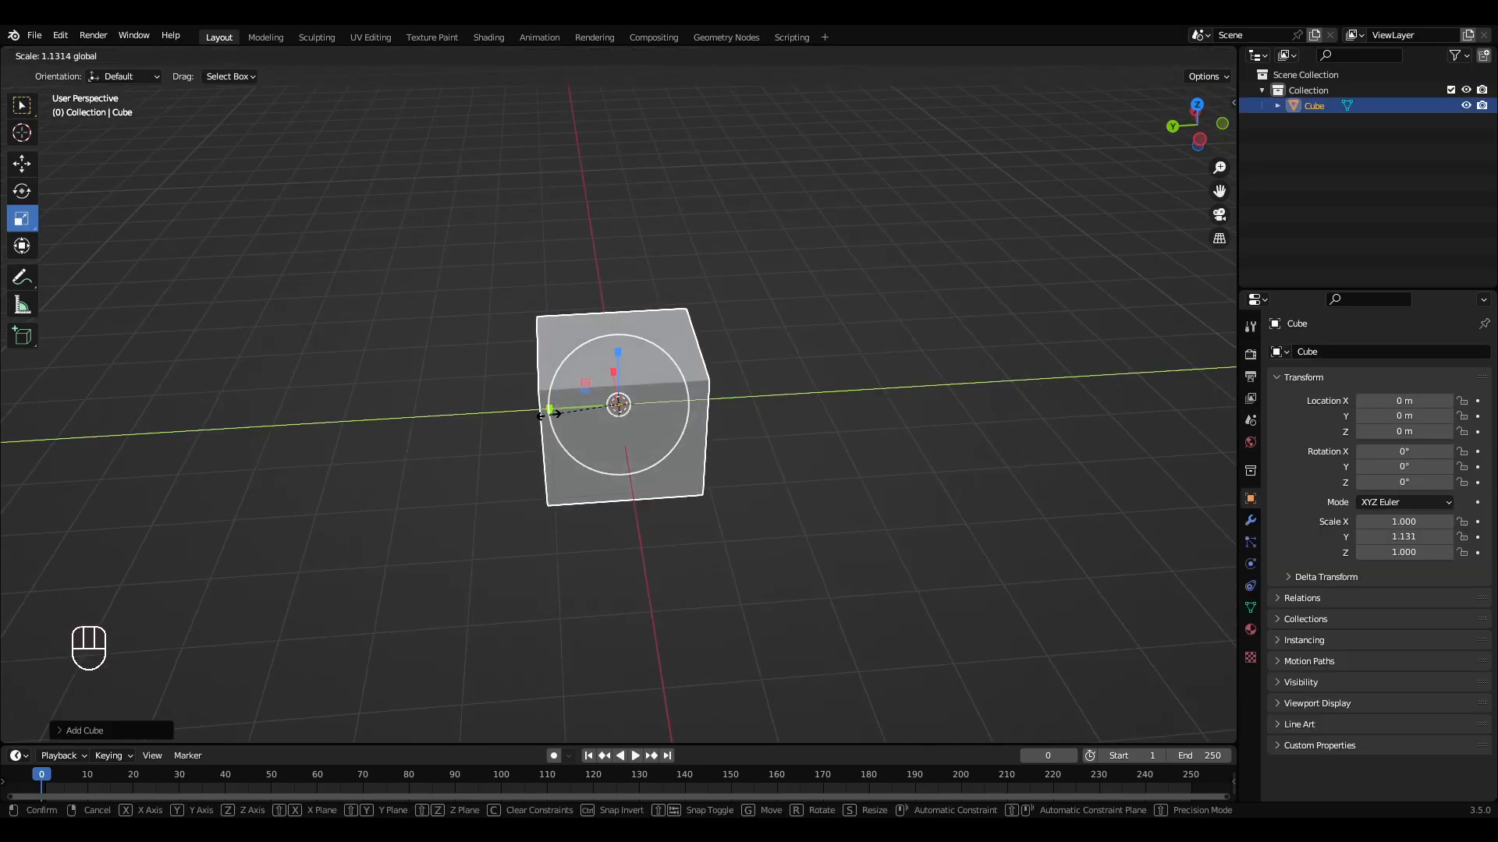
{"action": "left_click", "coordinate": [811, 465]}
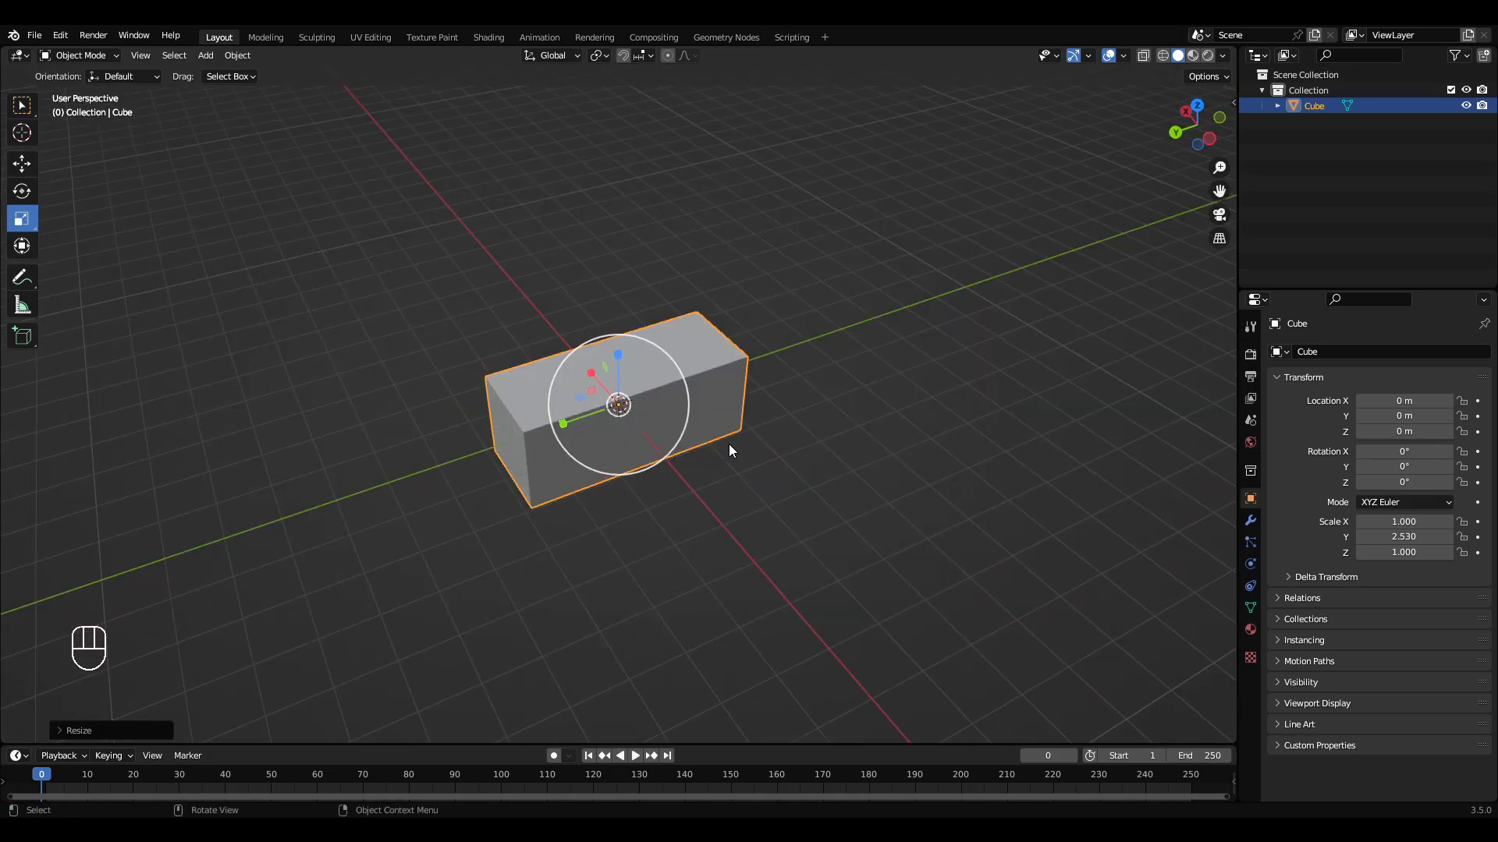
Inset the block's top face and extrude it upward into a tall upright post.
{"action": "key", "text": "Tab"}
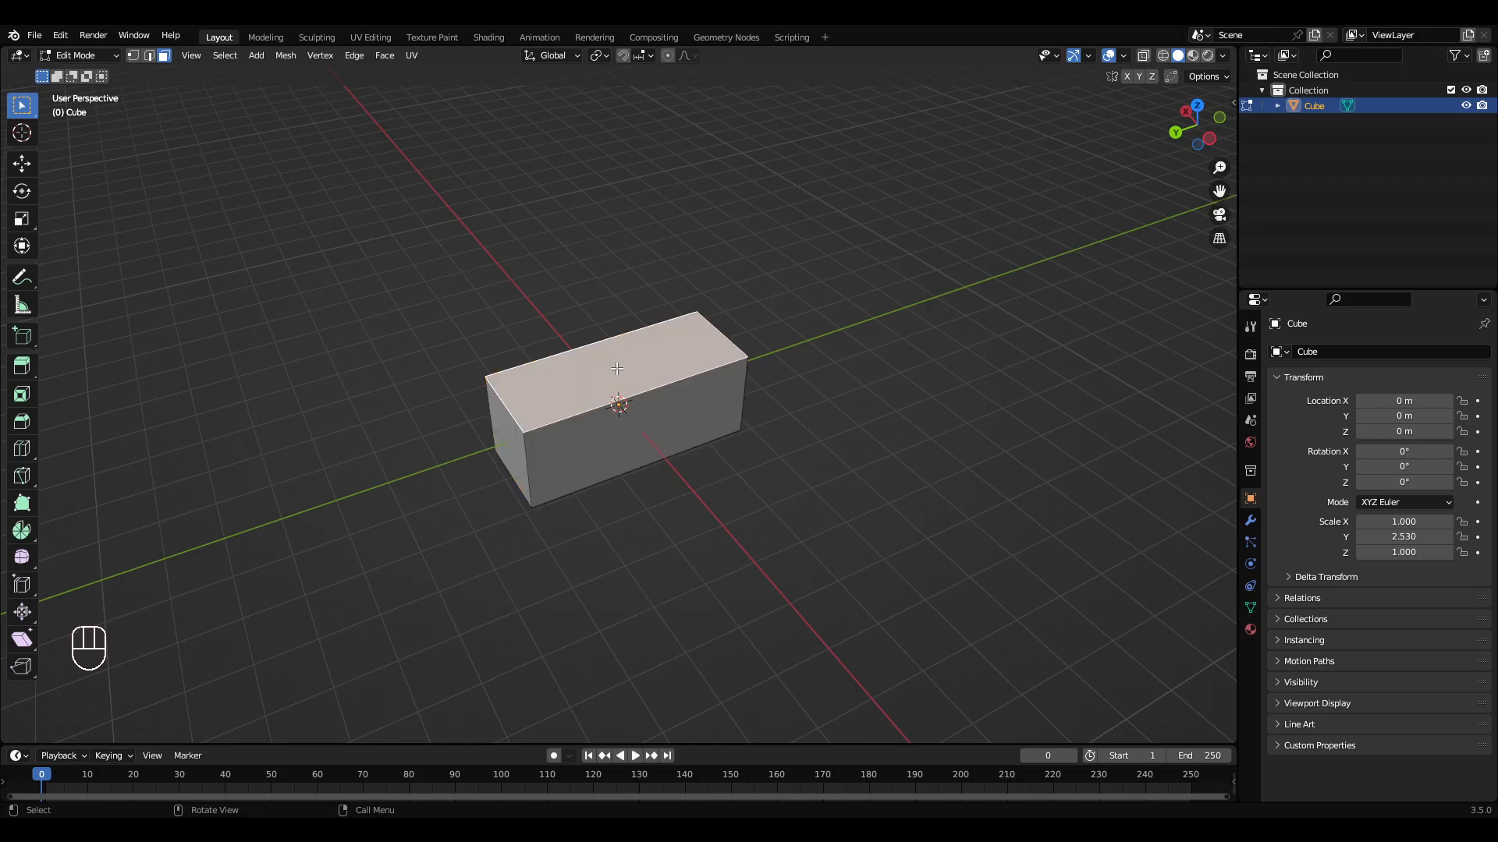
{"action": "key", "text": "i"}
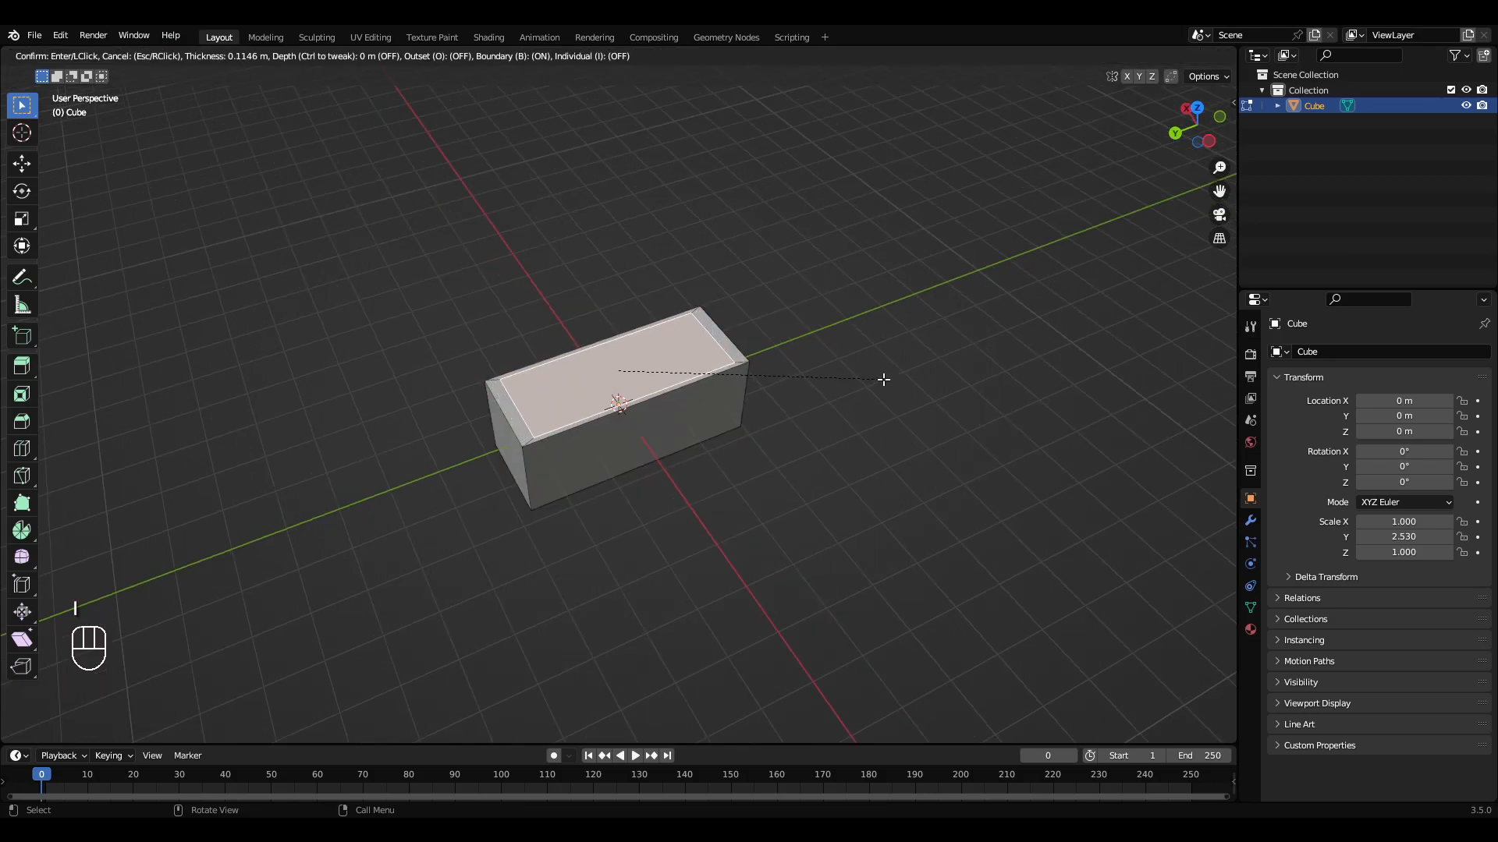
{"action": "mouse_move", "coordinate": [838, 383]}
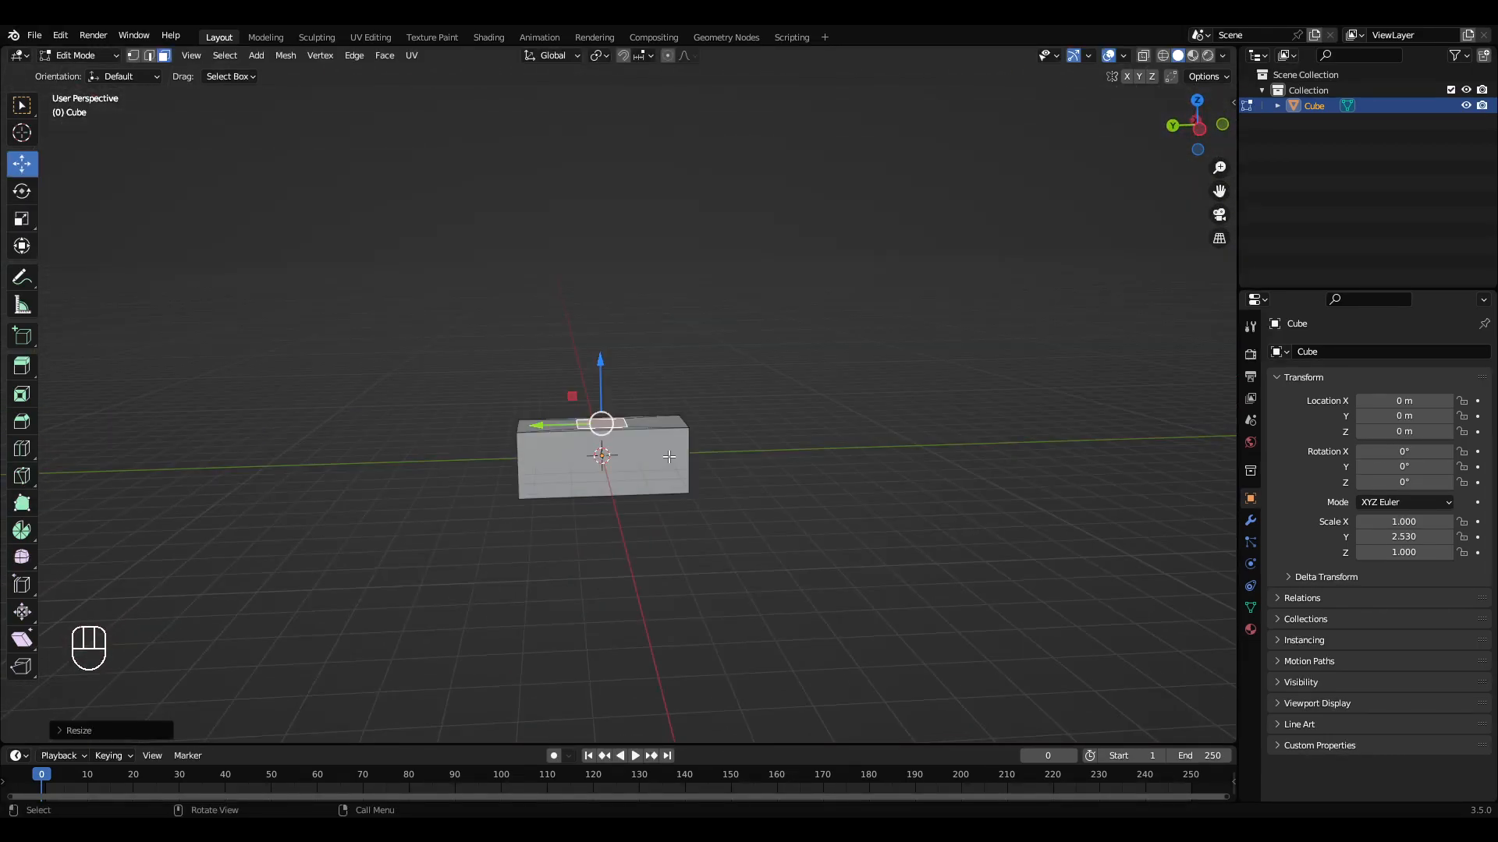
{"action": "key", "text": "e"}
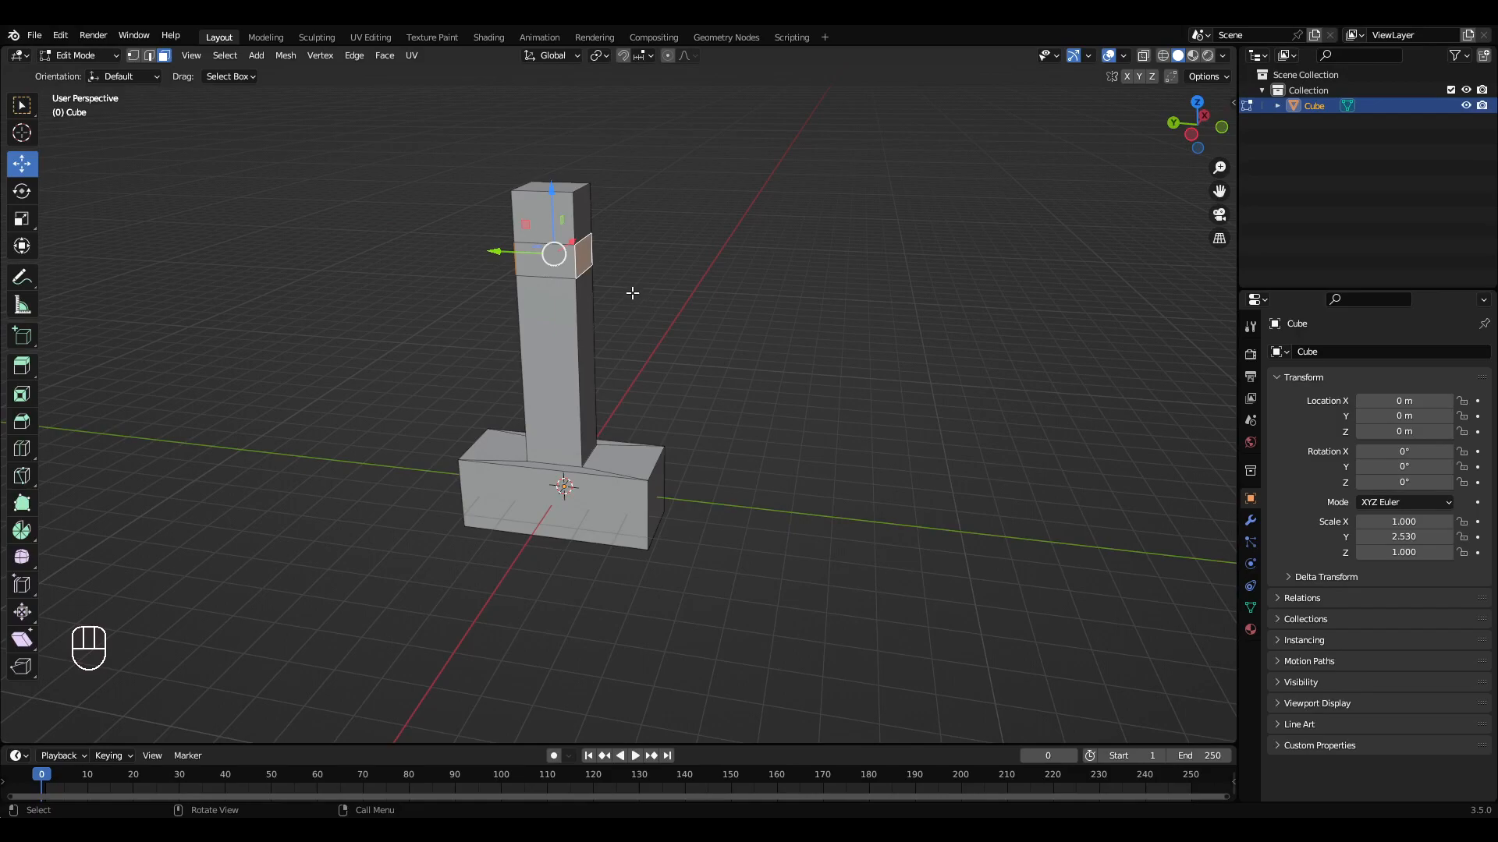
Extrude and scale short arms from both sides of the upper post to complete the cross.
{"action": "key", "text": "e"}
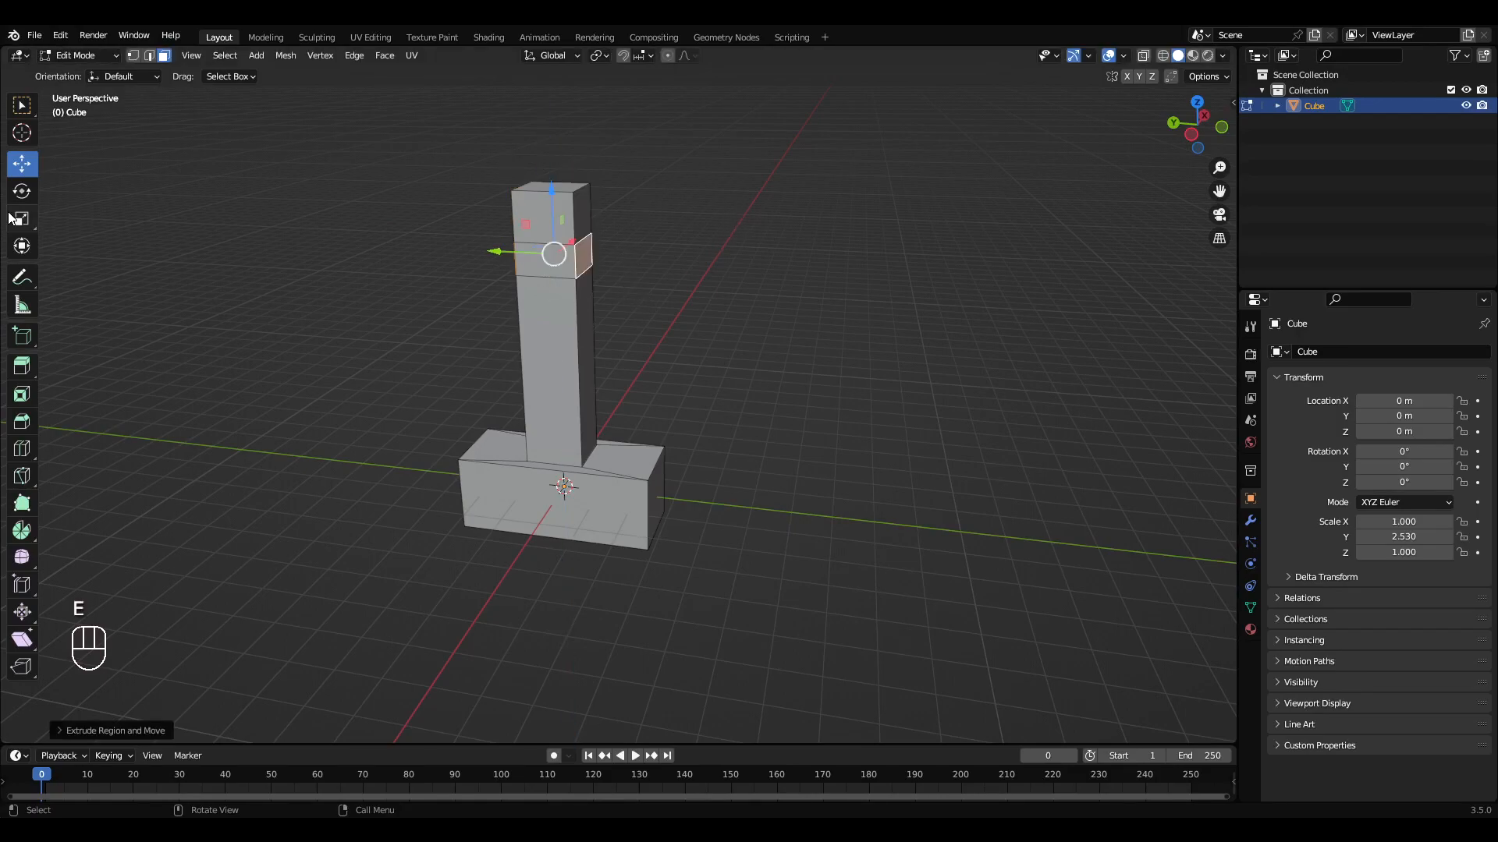
{"action": "mouse_move", "coordinate": [21, 218]}
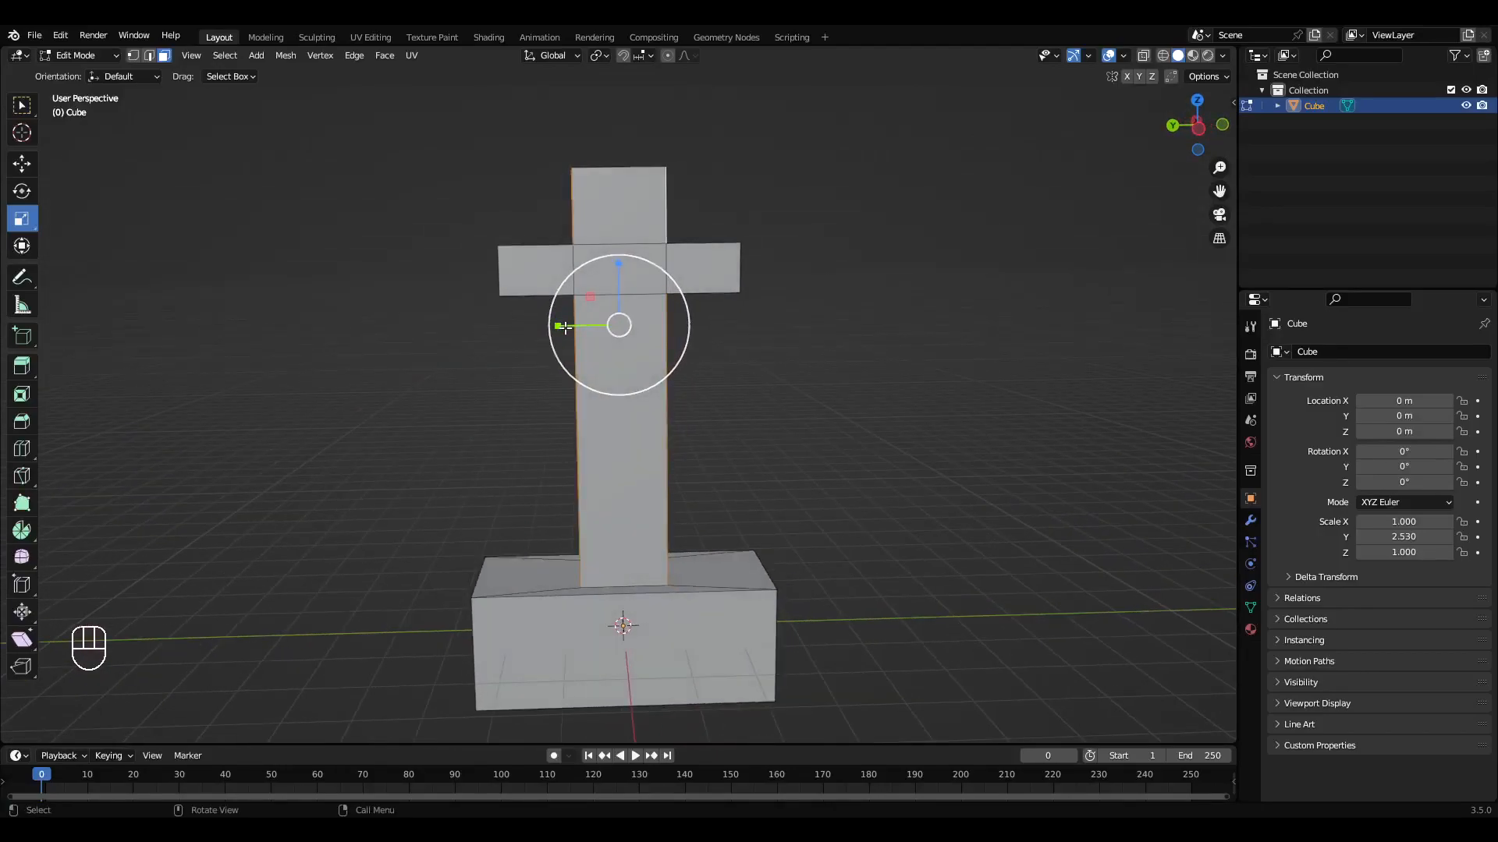
{"action": "key", "text": "s"}
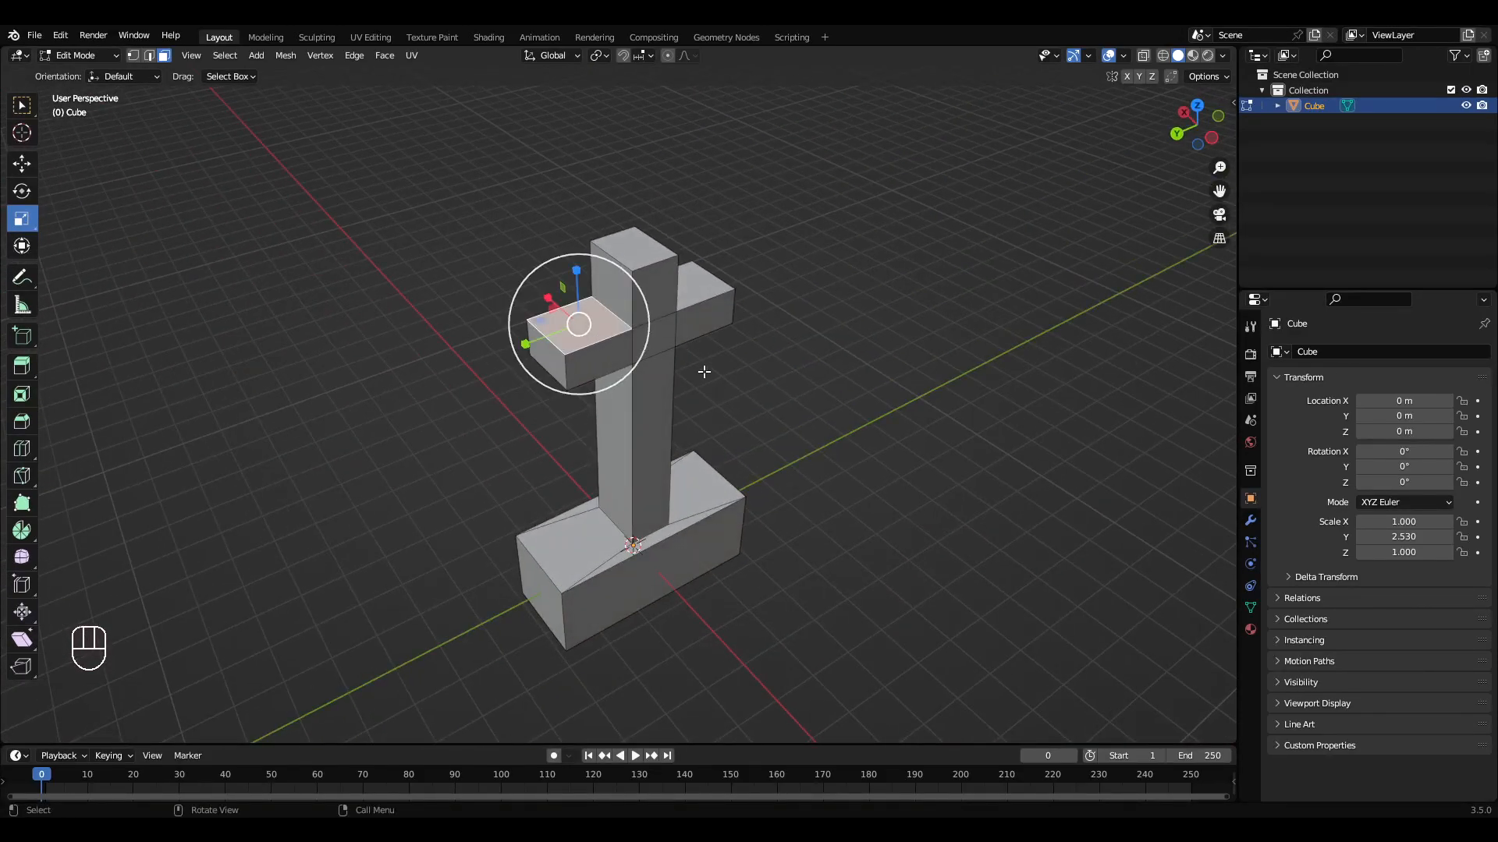
{"action": "key", "text": "c"}
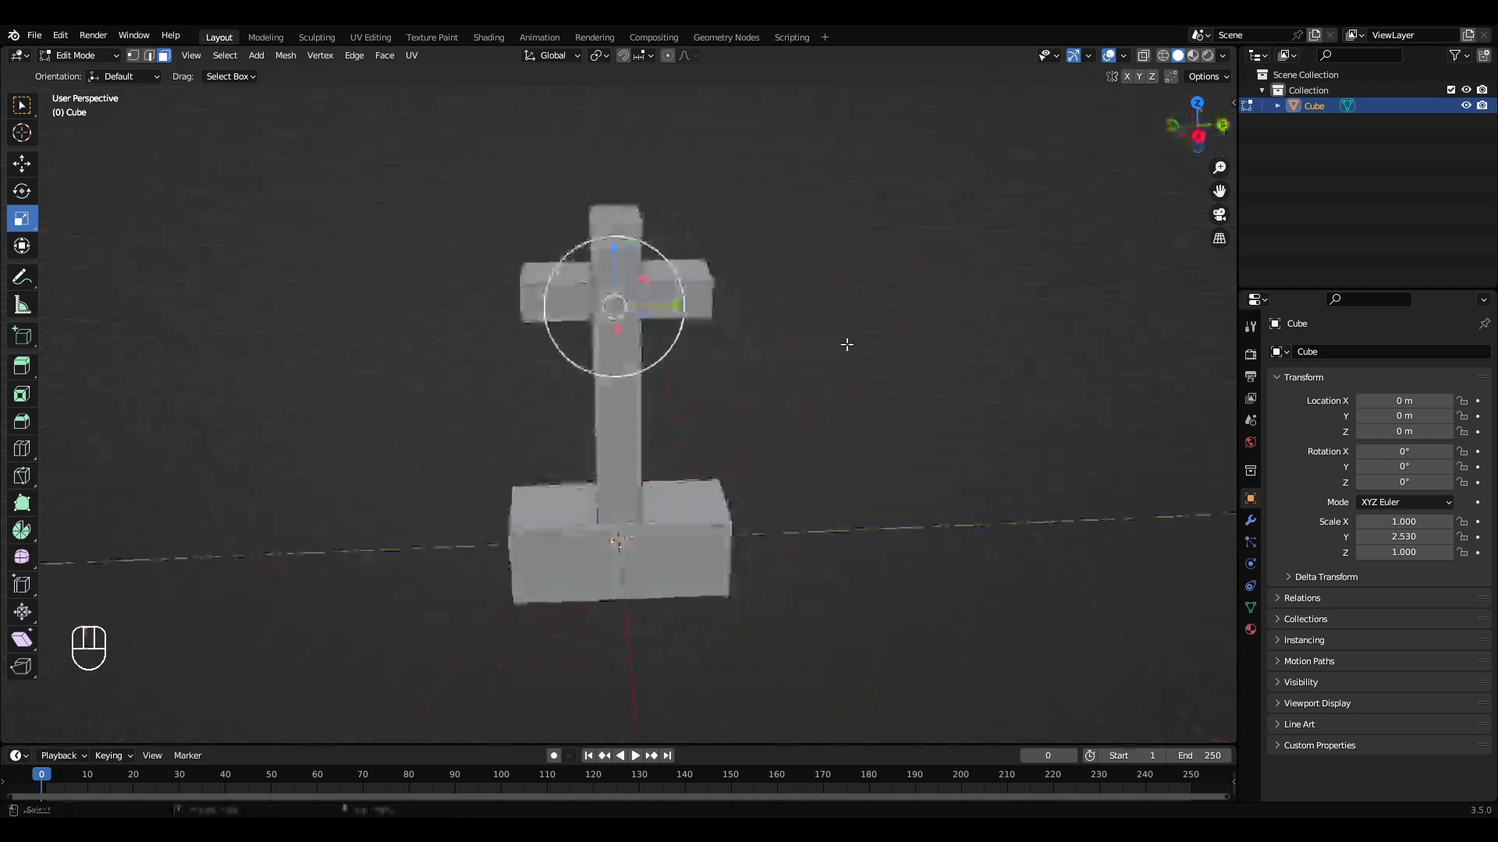
{"action": "key", "text": "c"}
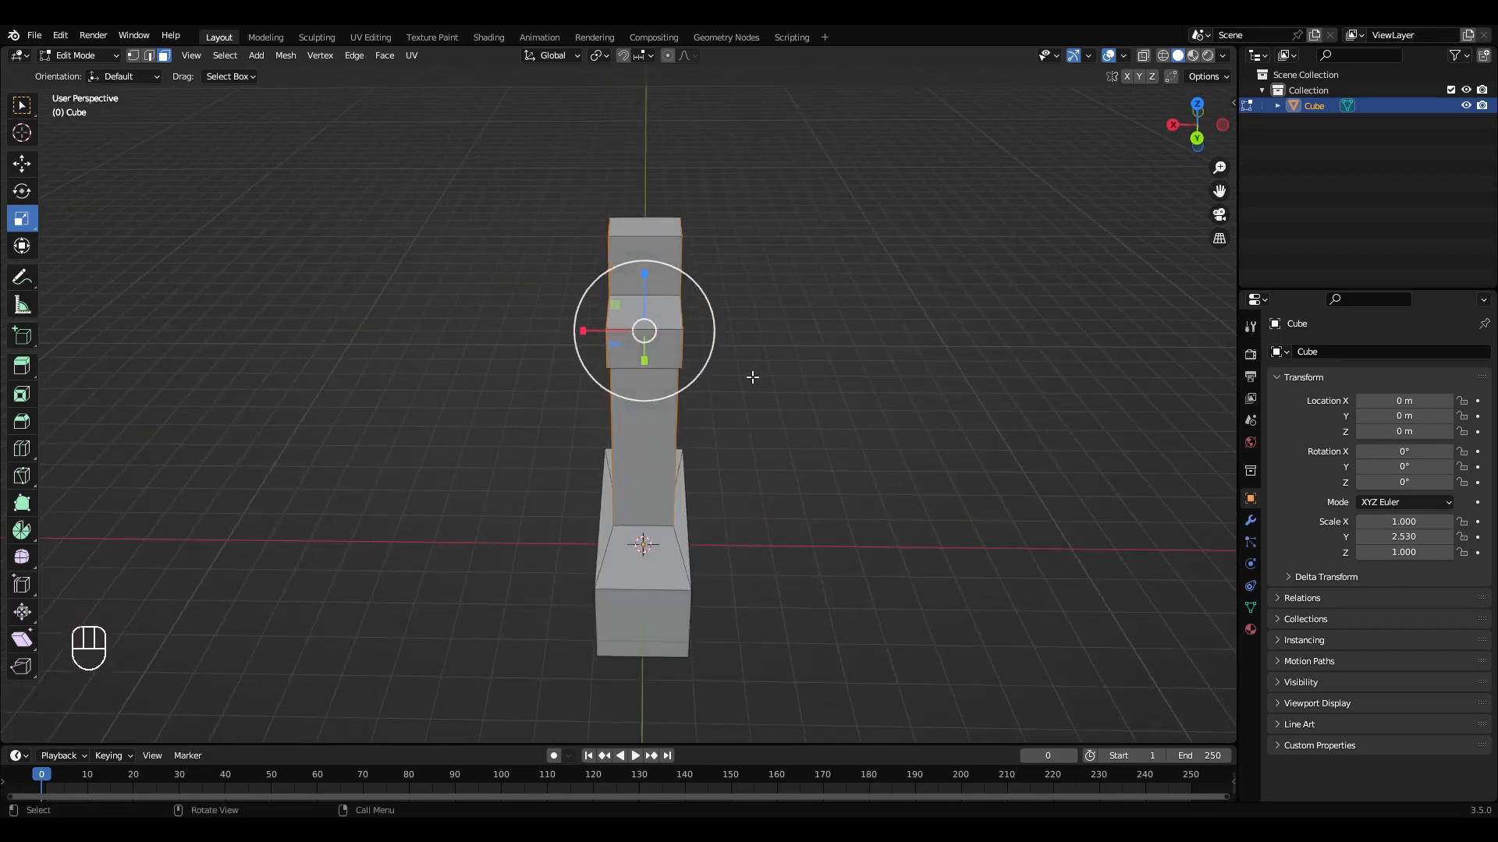
{"action": "key", "text": "s"}
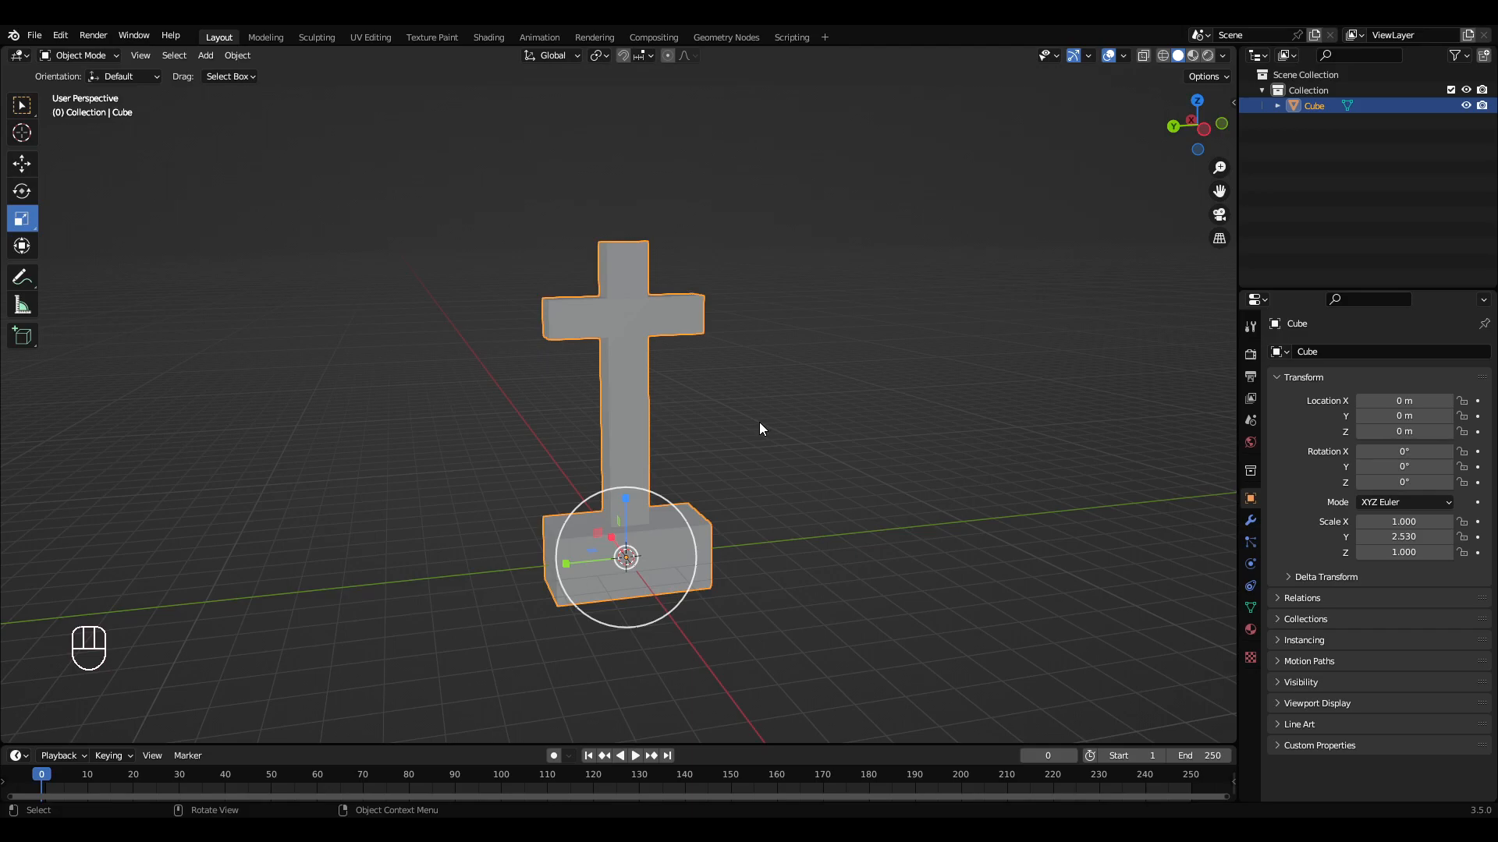
Apply the cross's scale and check the model from underneath the arms.
{"action": "left_click", "coordinate": [21, 163]}
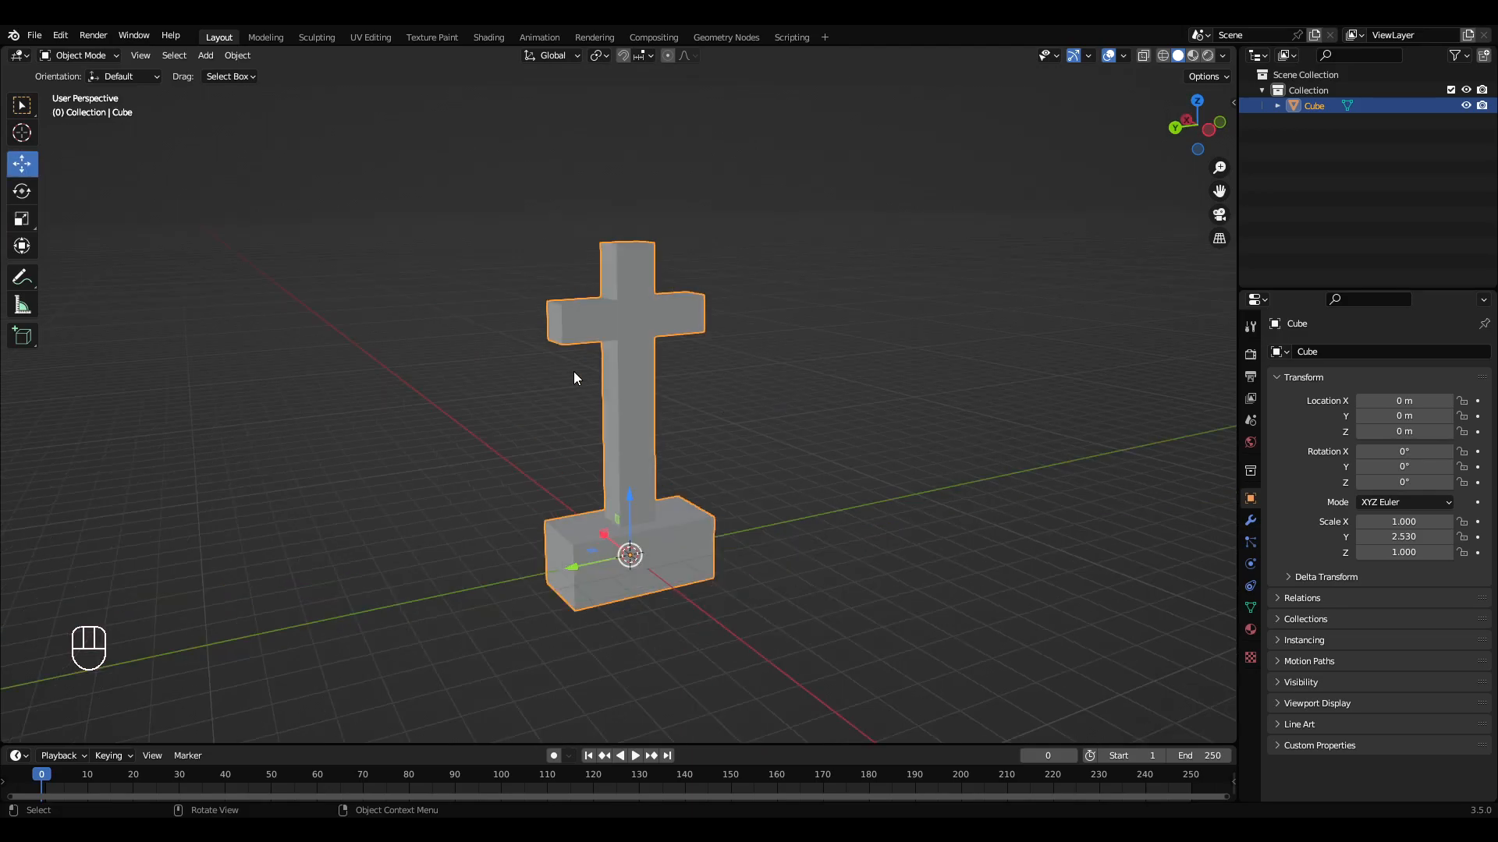
{"action": "key", "text": "ctrl+a"}
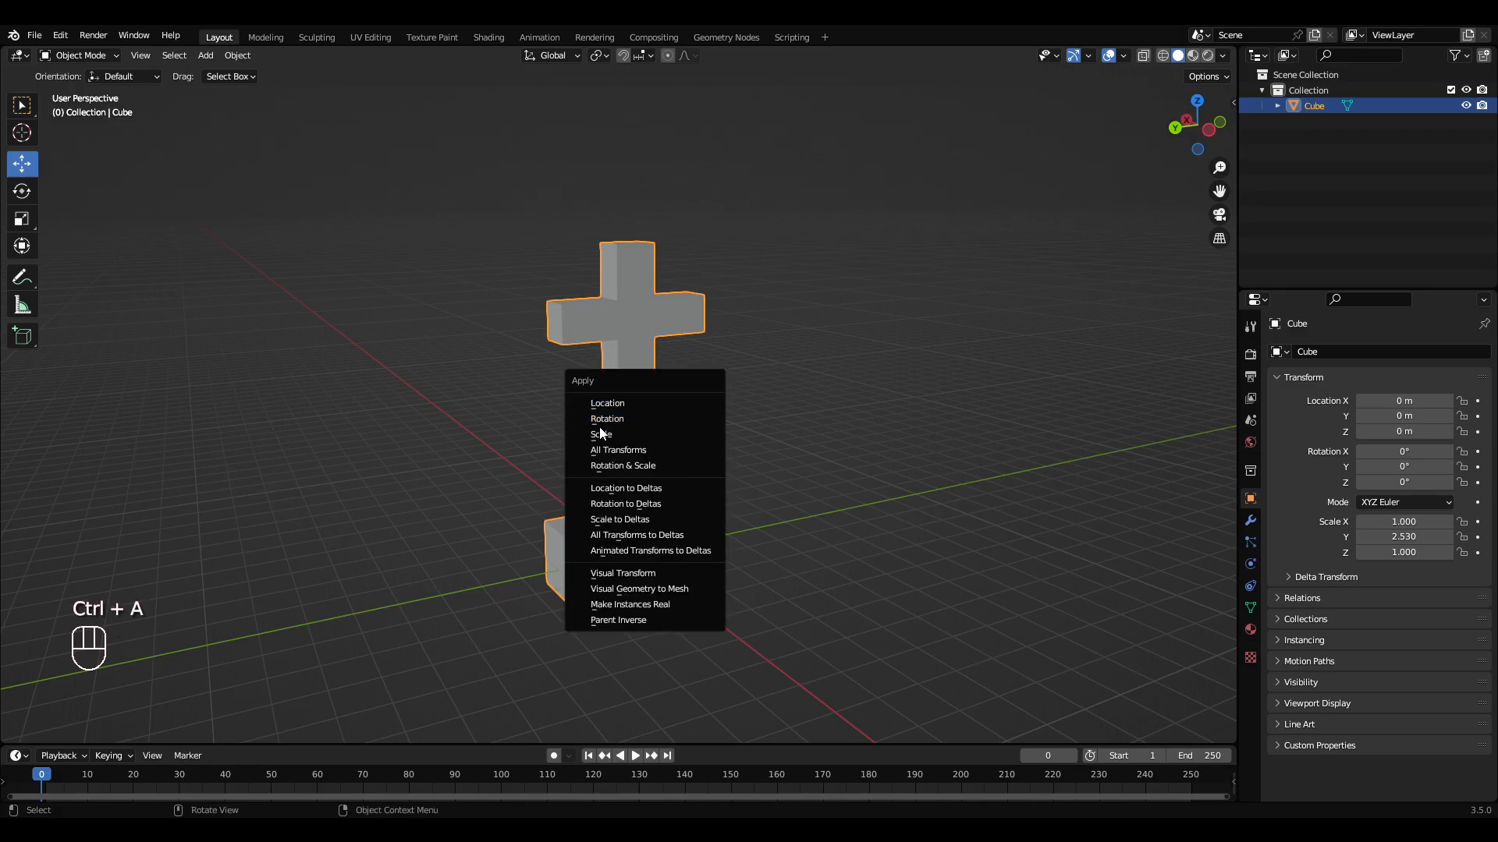
{"action": "key", "text": "Tab"}
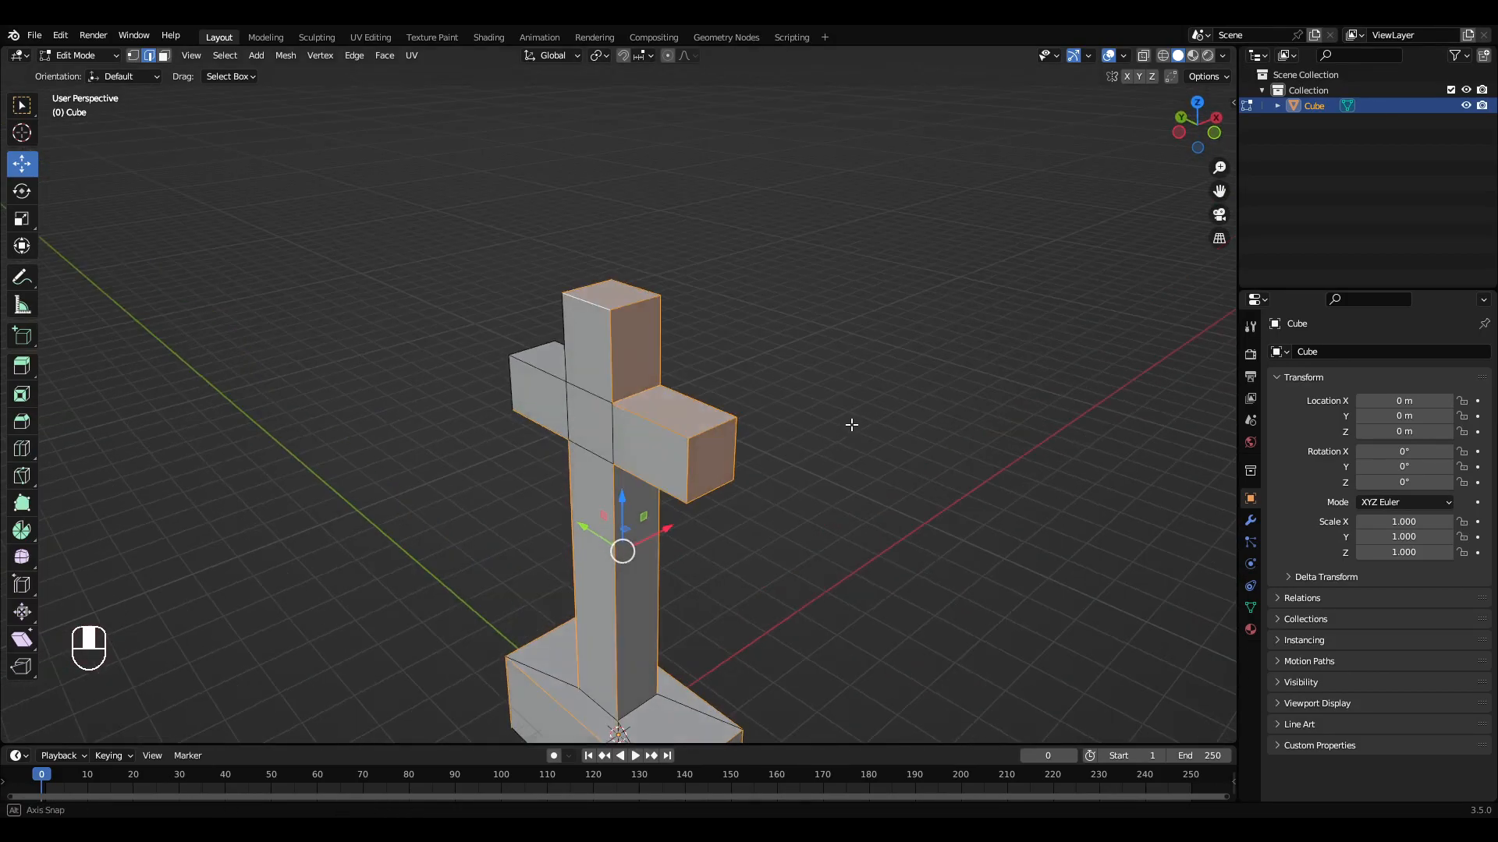
{"action": "left_click_drag", "start_coordinate": [850, 425], "coordinate": [953, 472]}
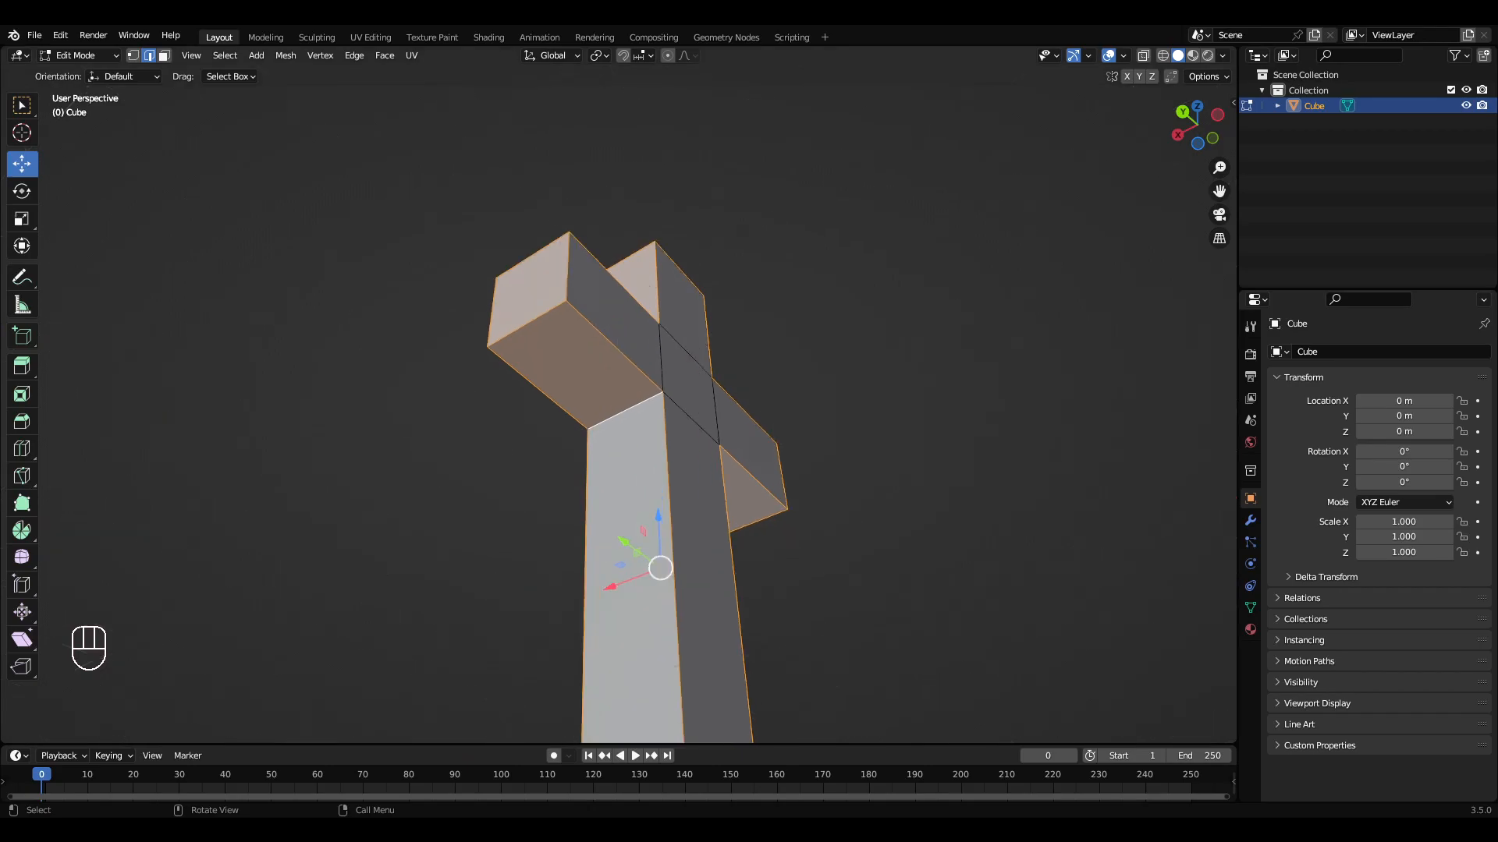
Bevel all edges of the cross and base slightly, then return to Object Mode.
{"action": "key", "text": "ctrl+z"}
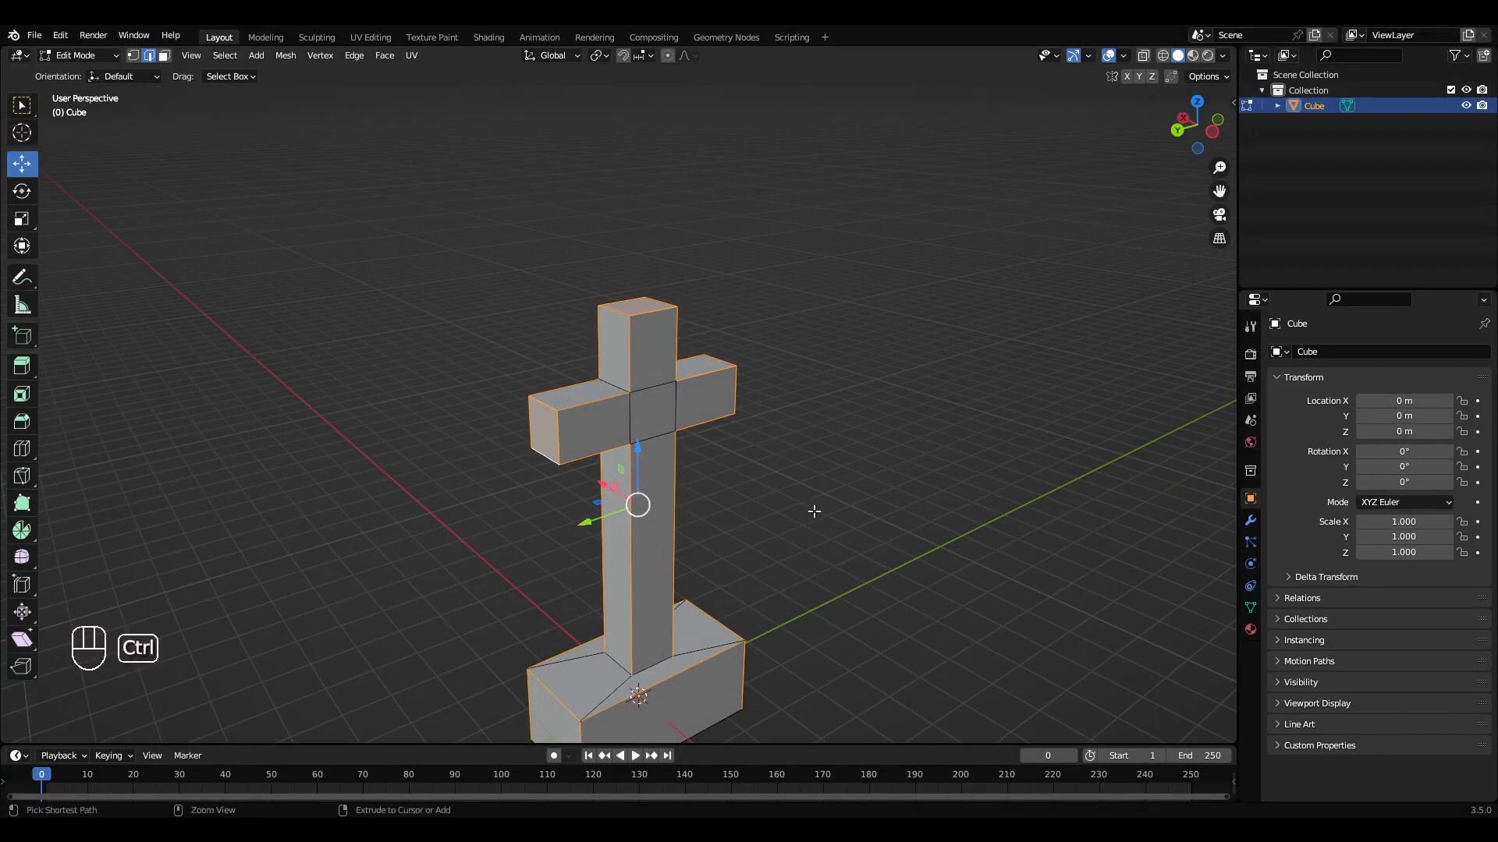
{"action": "key", "text": "ctrl+b"}
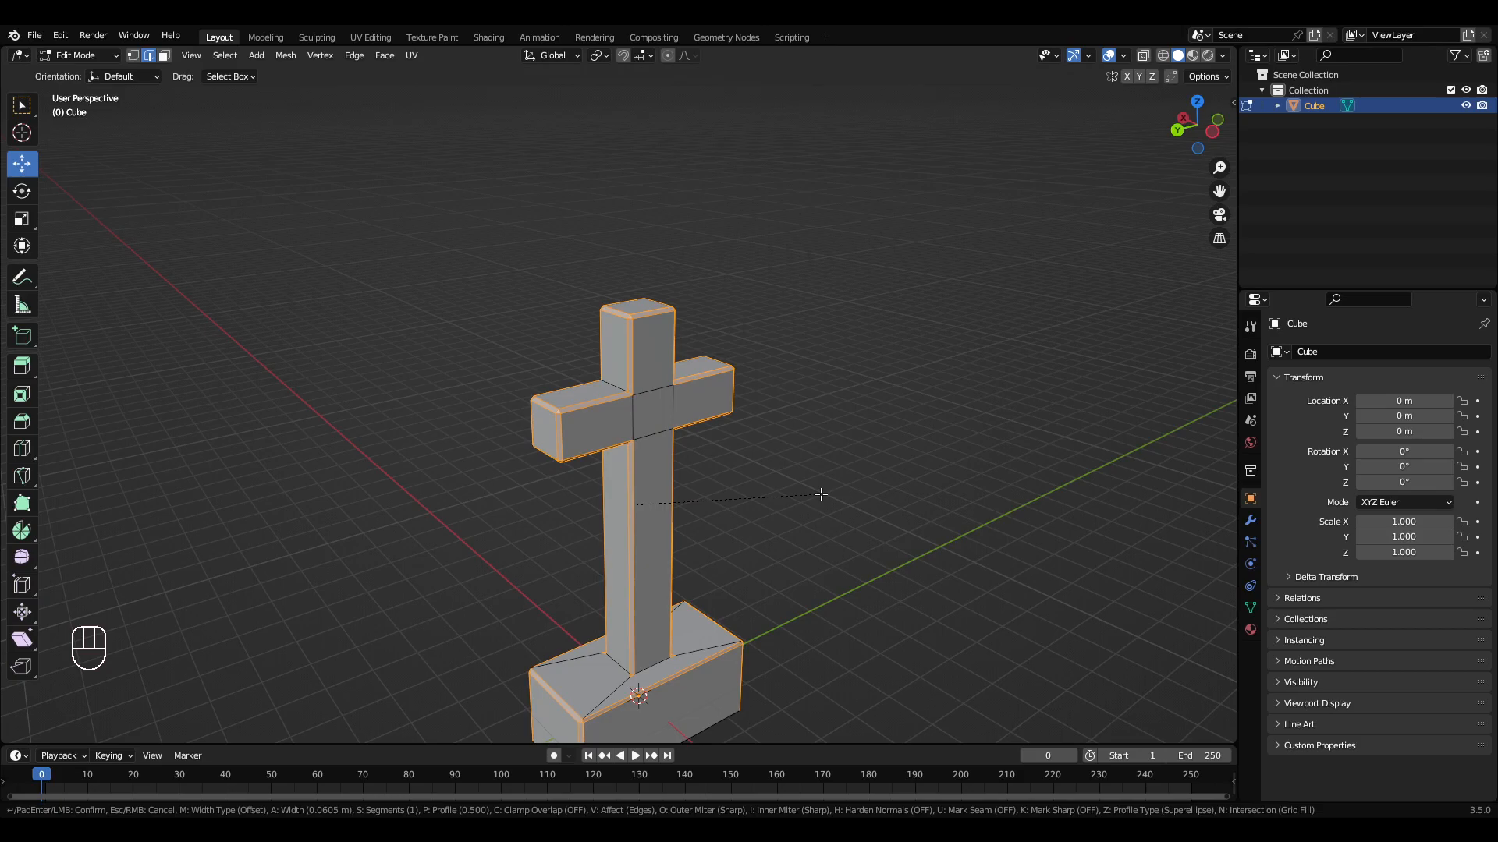
{"action": "mouse_move", "coordinate": [819, 494]}
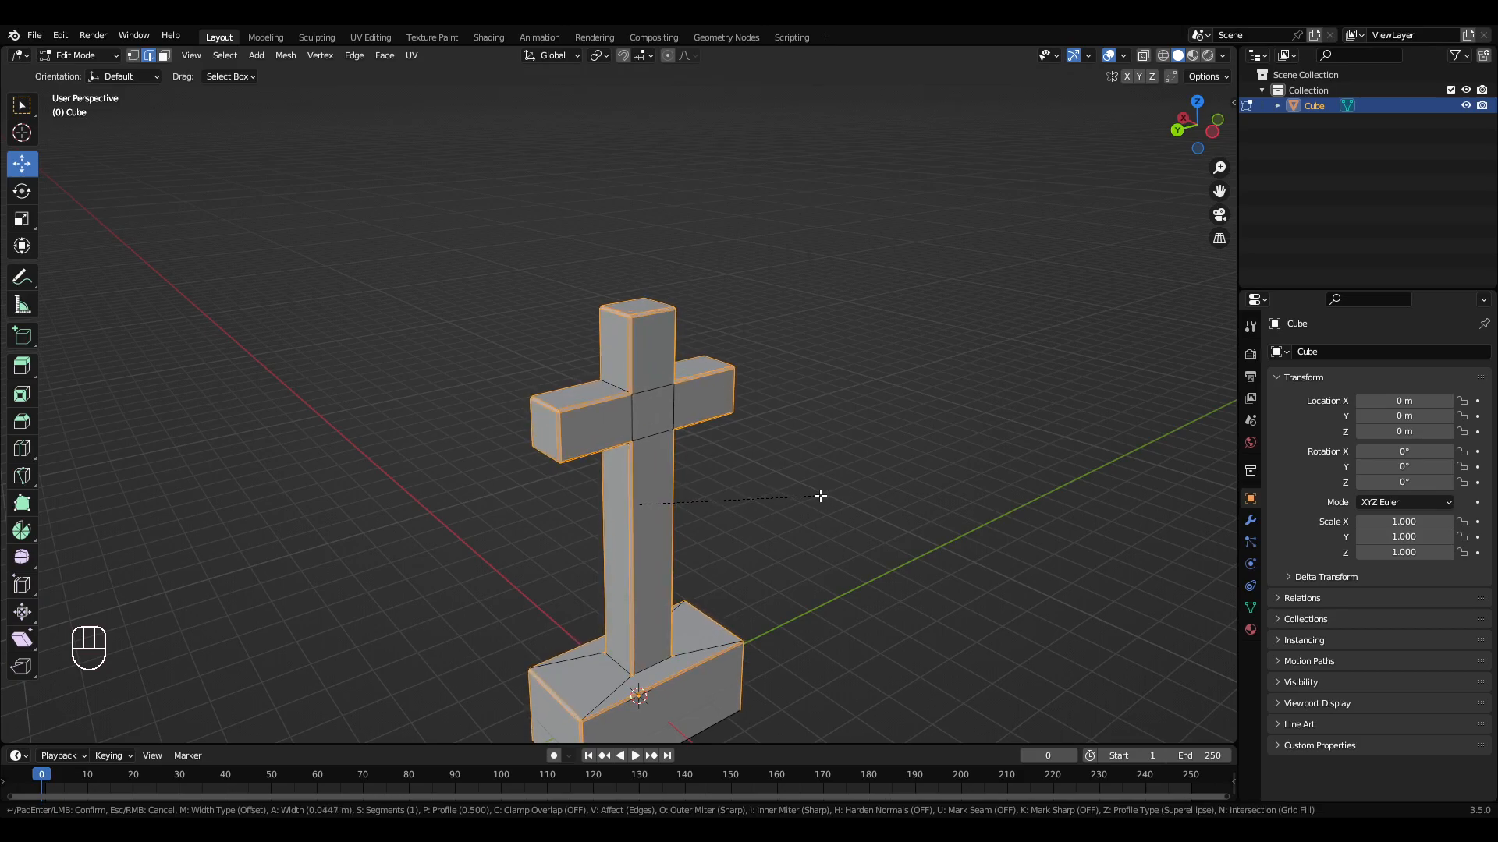
{"action": "left_click", "coordinate": [818, 494]}
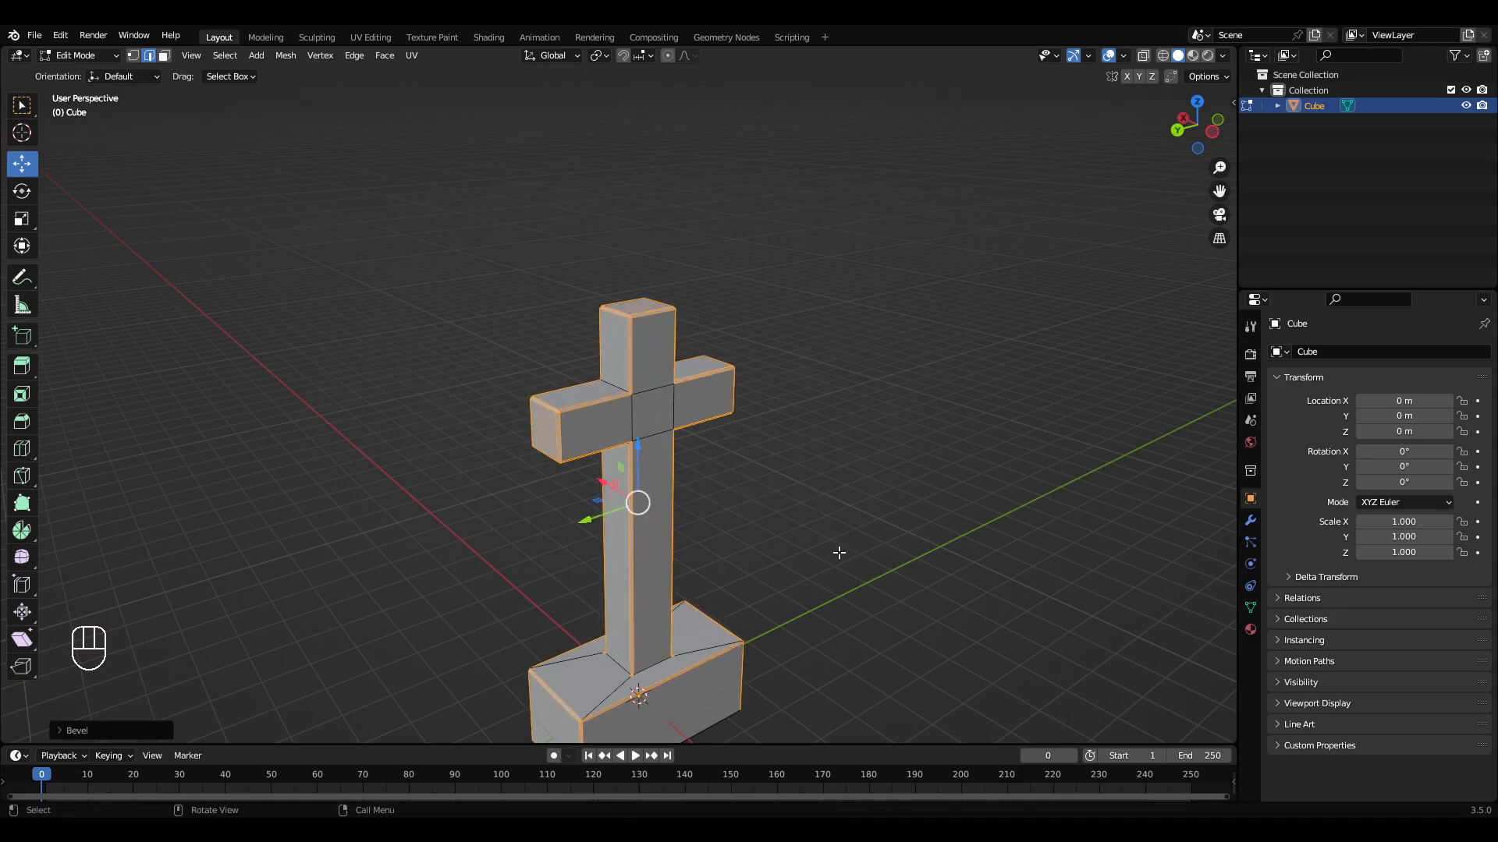
{"action": "key", "text": "Tab"}
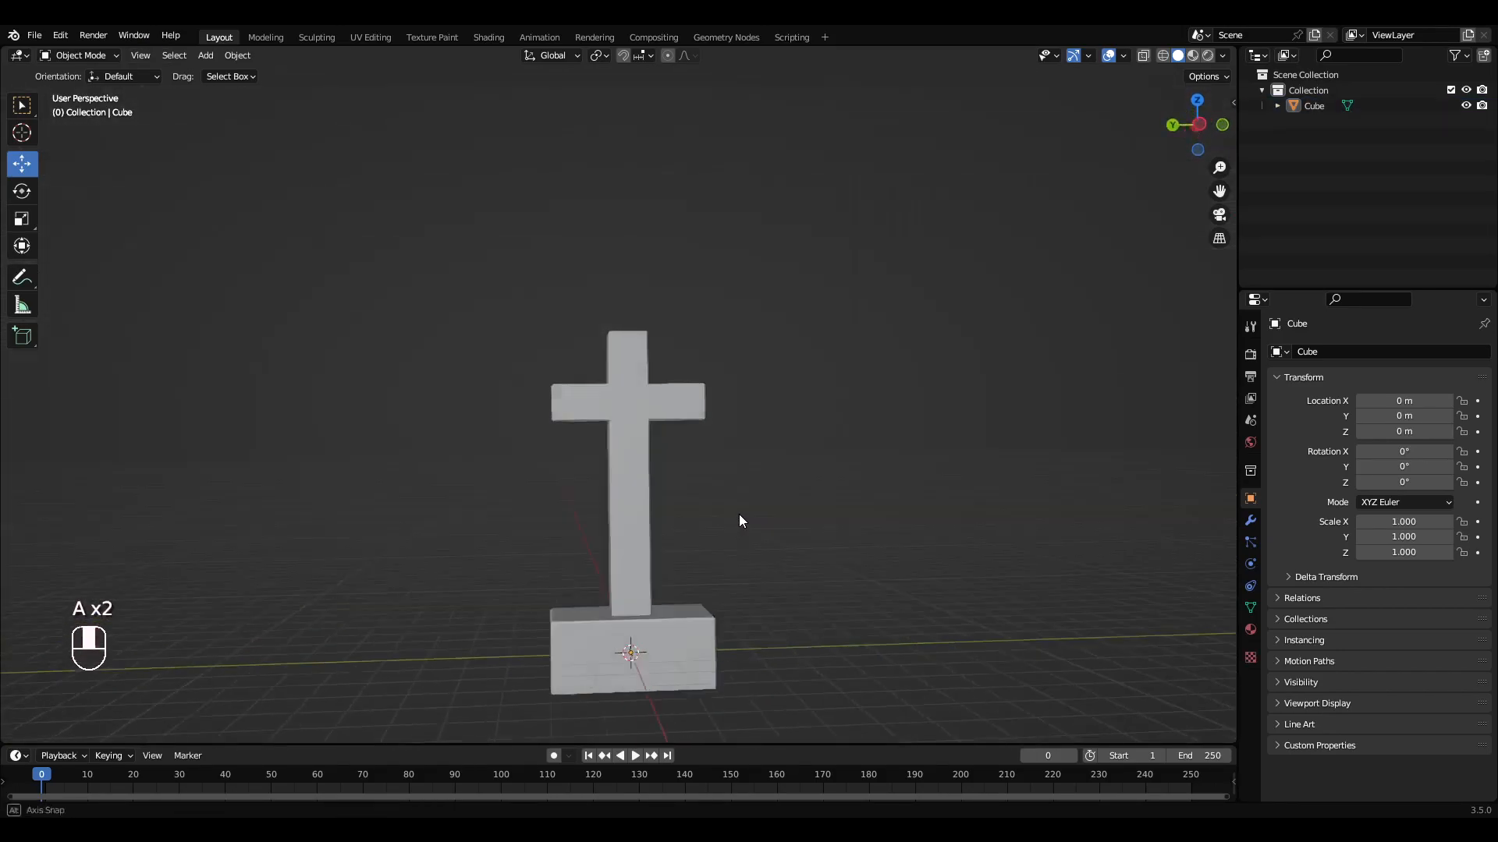
Move the cross aside and add a second cube stretched into an elongated block.
{"action": "left_click_drag", "start_coordinate": [740, 520], "coordinate": [719, 583]}
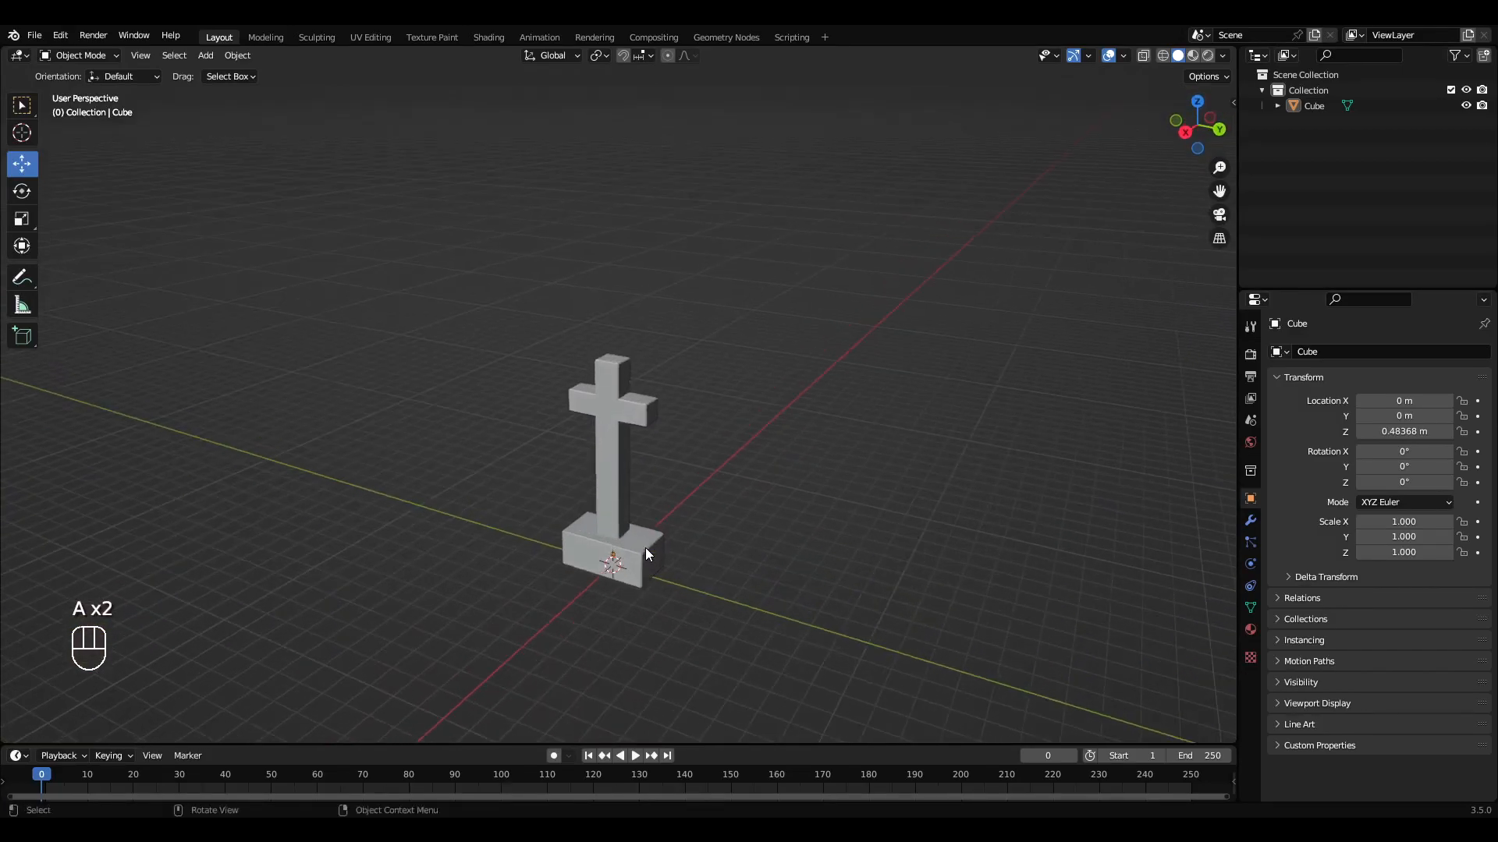
{"action": "left_click", "coordinate": [612, 553]}
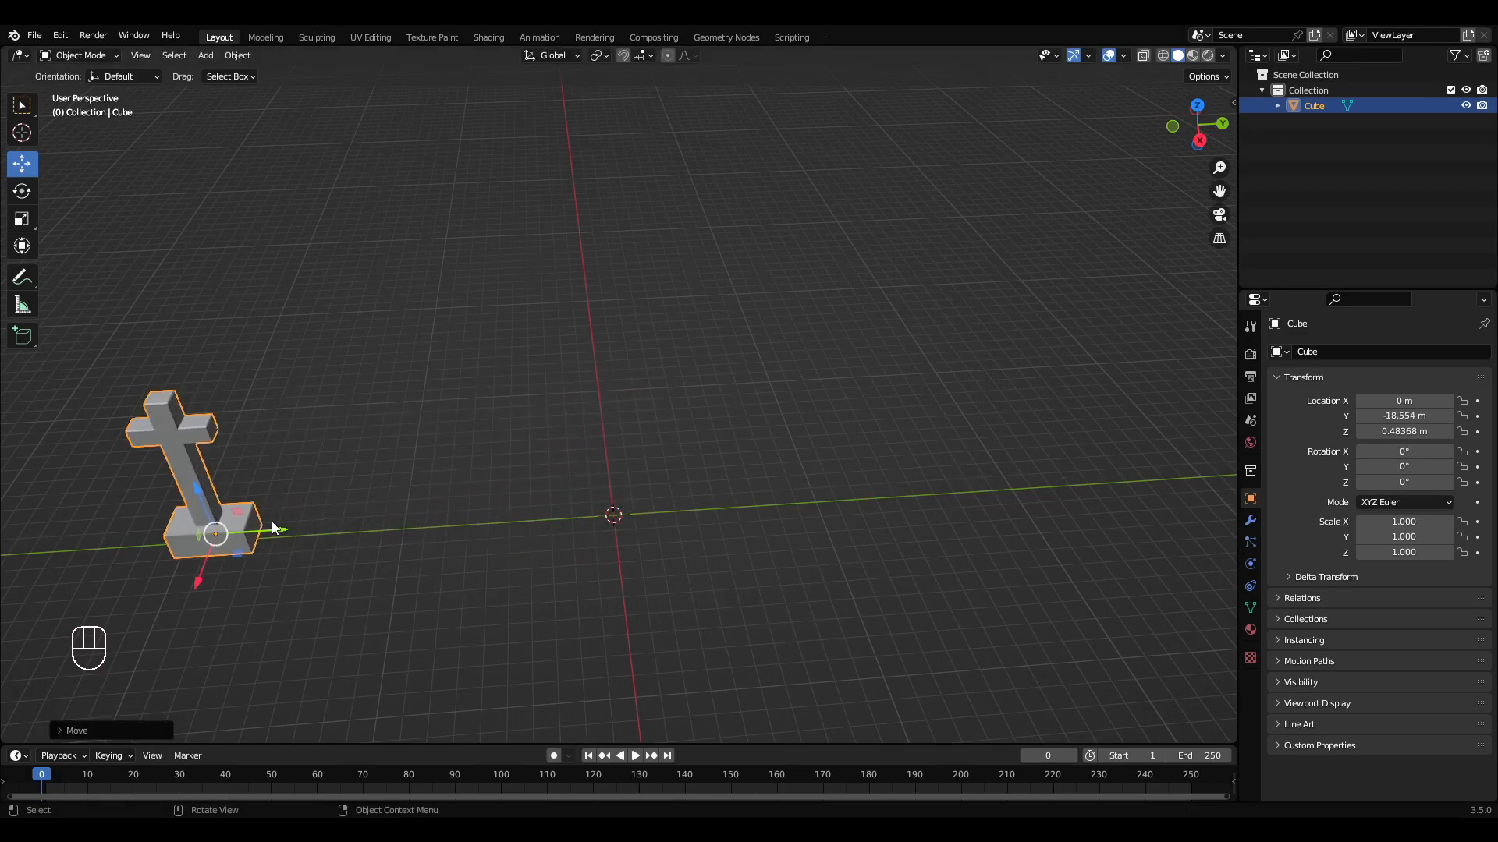
{"action": "key", "text": "x"}
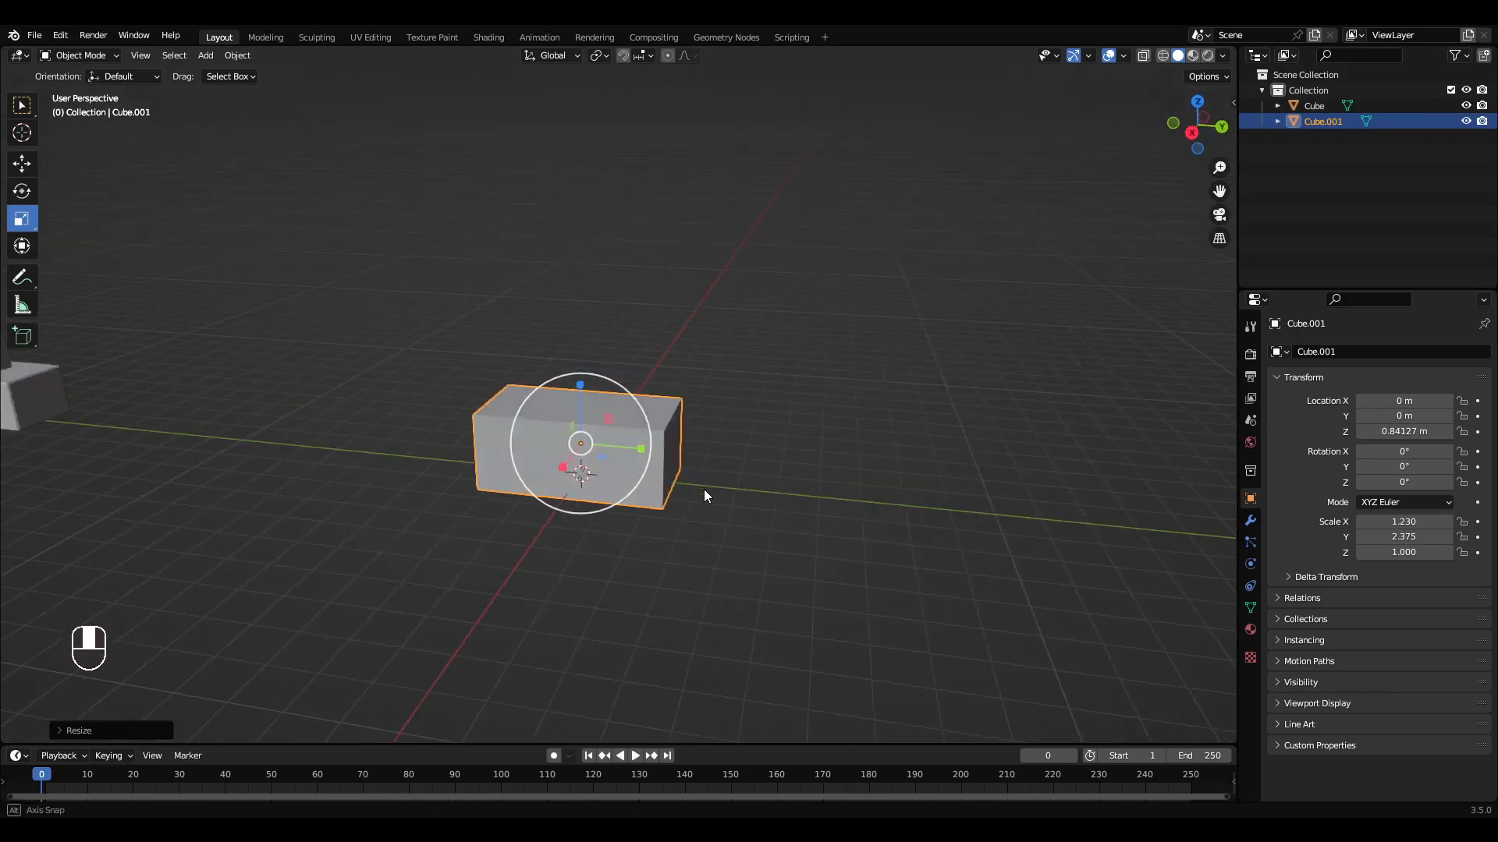
Apply the new box's scale and enter Edit Mode on its faces.
{"action": "key", "text": "Tab"}
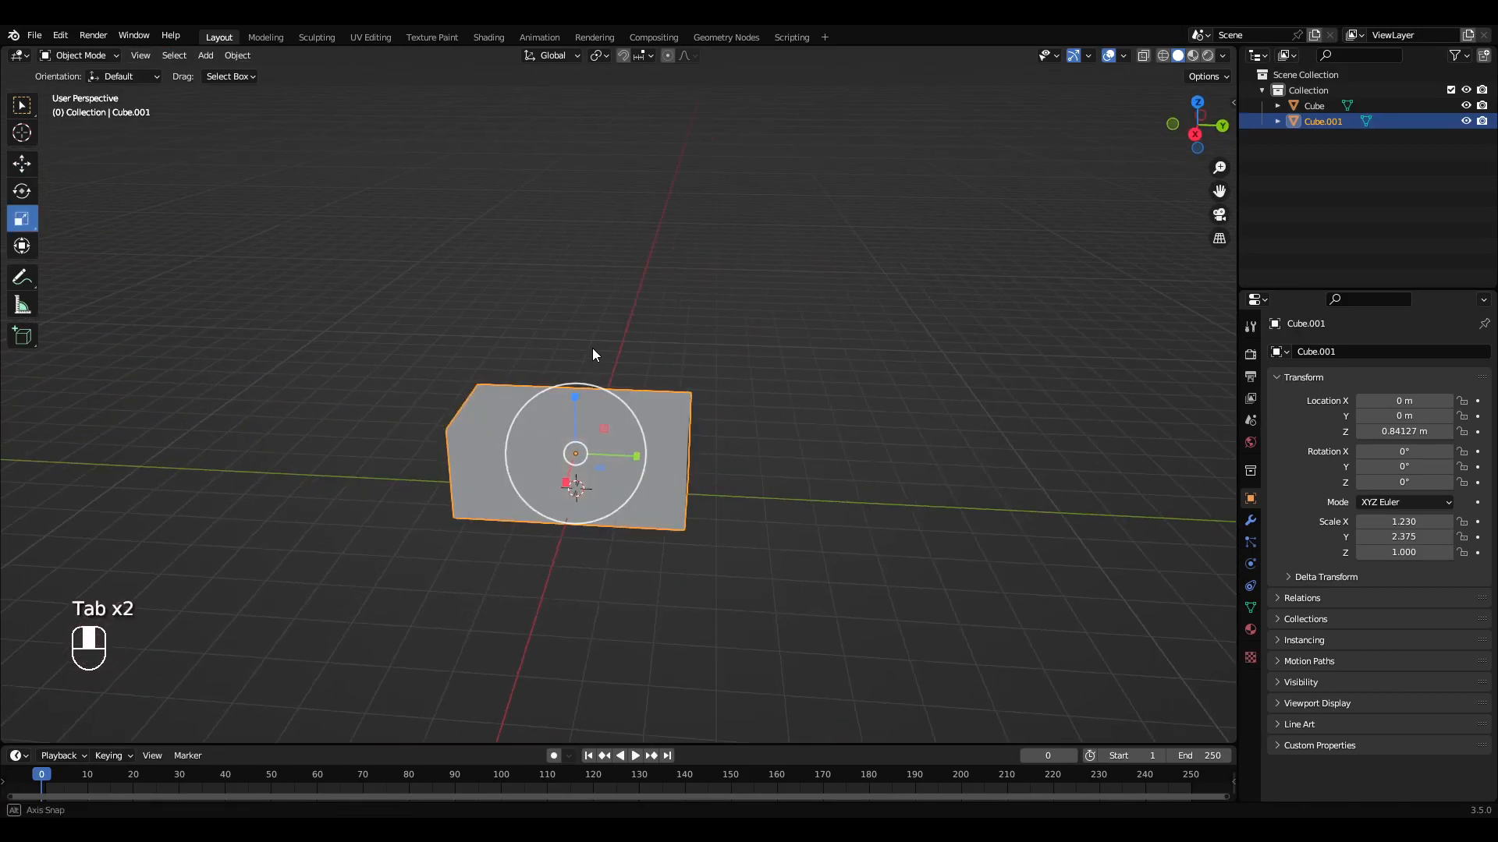
{"action": "key", "text": "ctrl+a"}
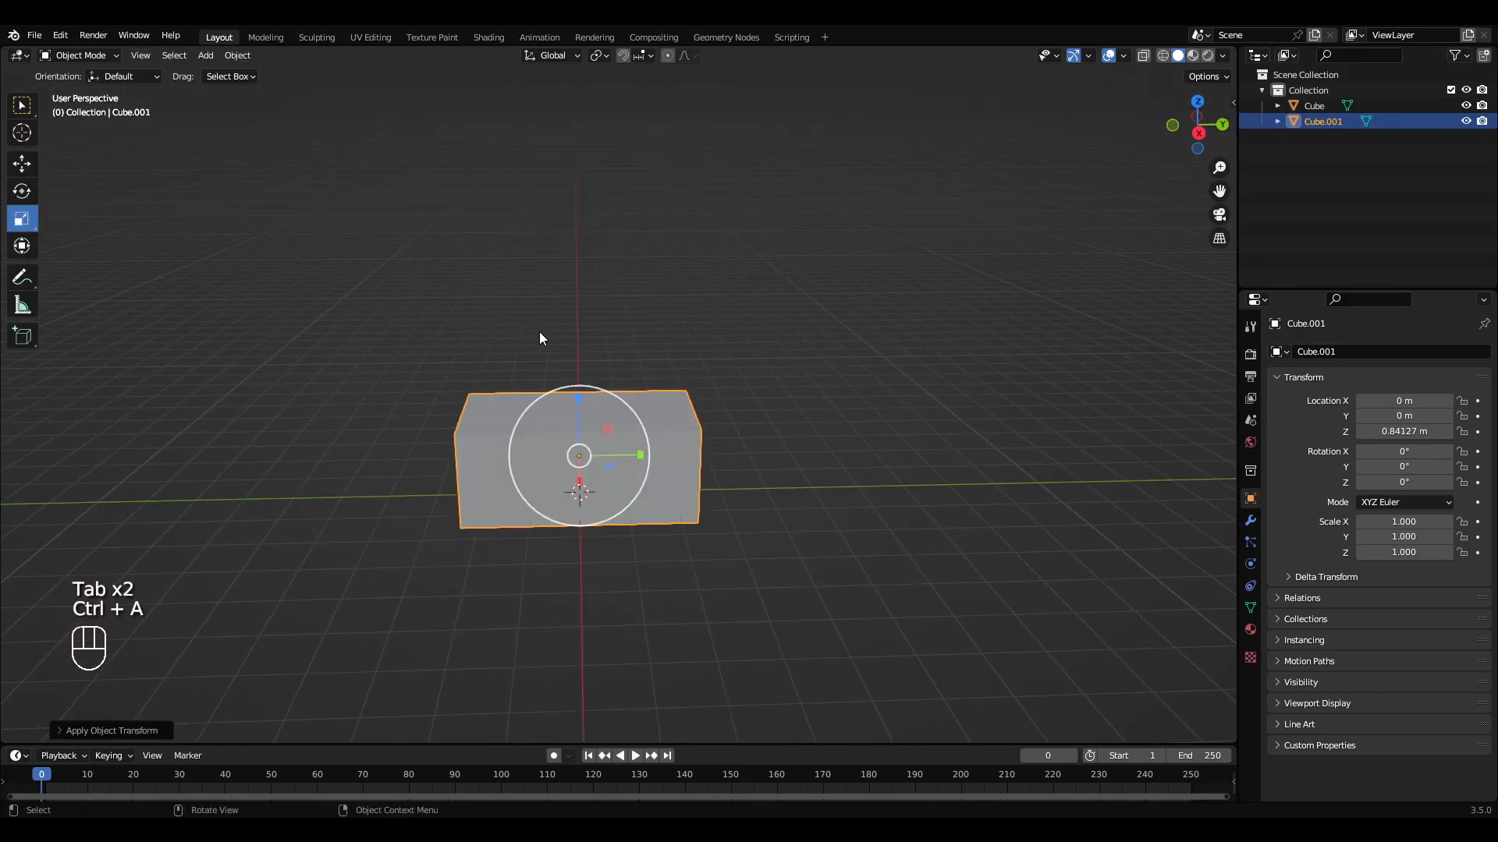
{"action": "key", "text": "Tab"}
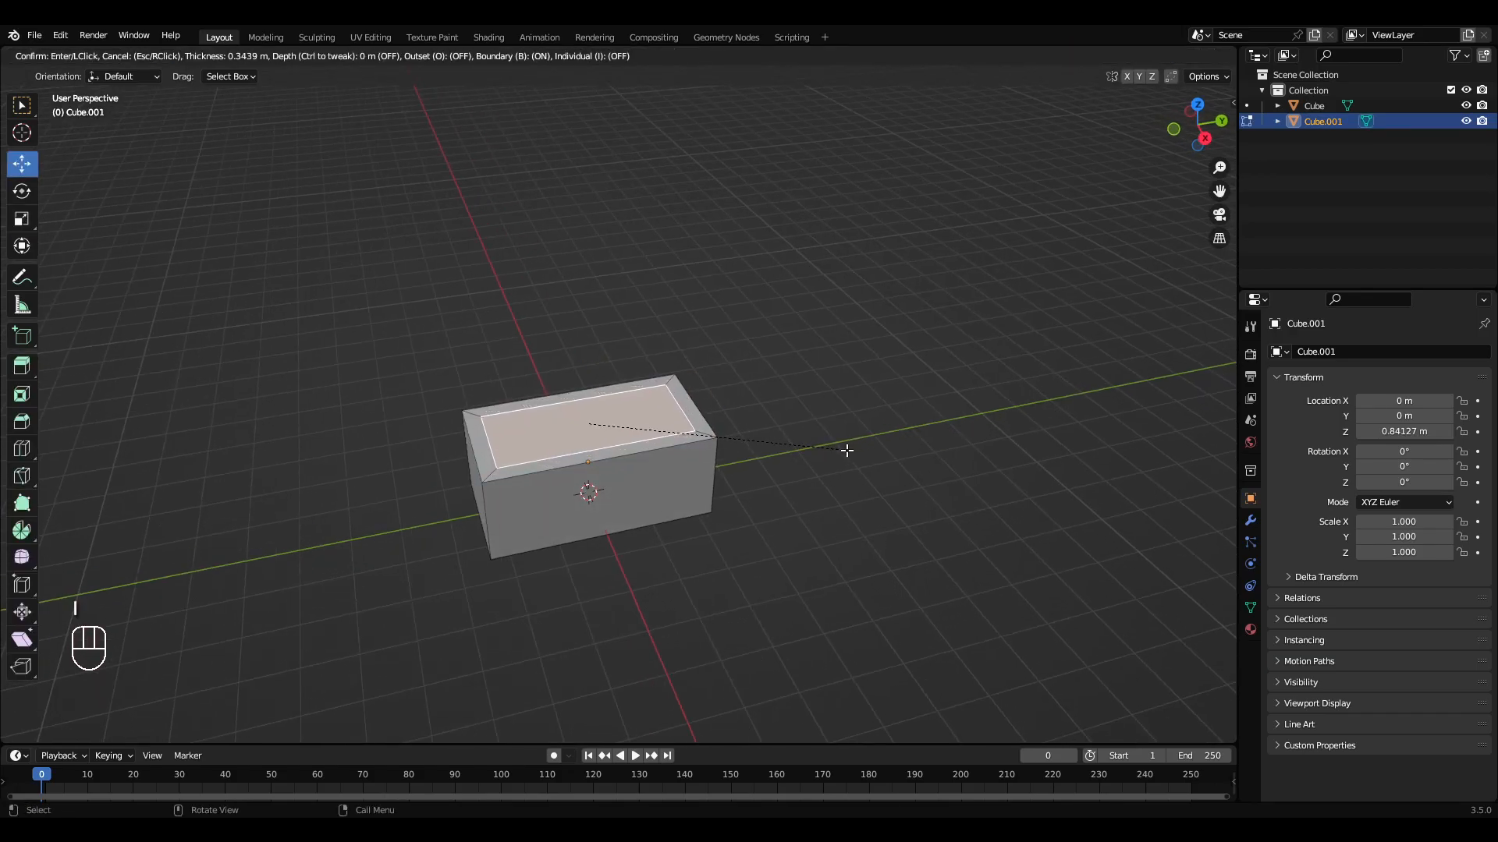
Inset and narrow the top face, then extrude it into a tall slab with vertical cuts.
{"action": "key", "text": "s"}
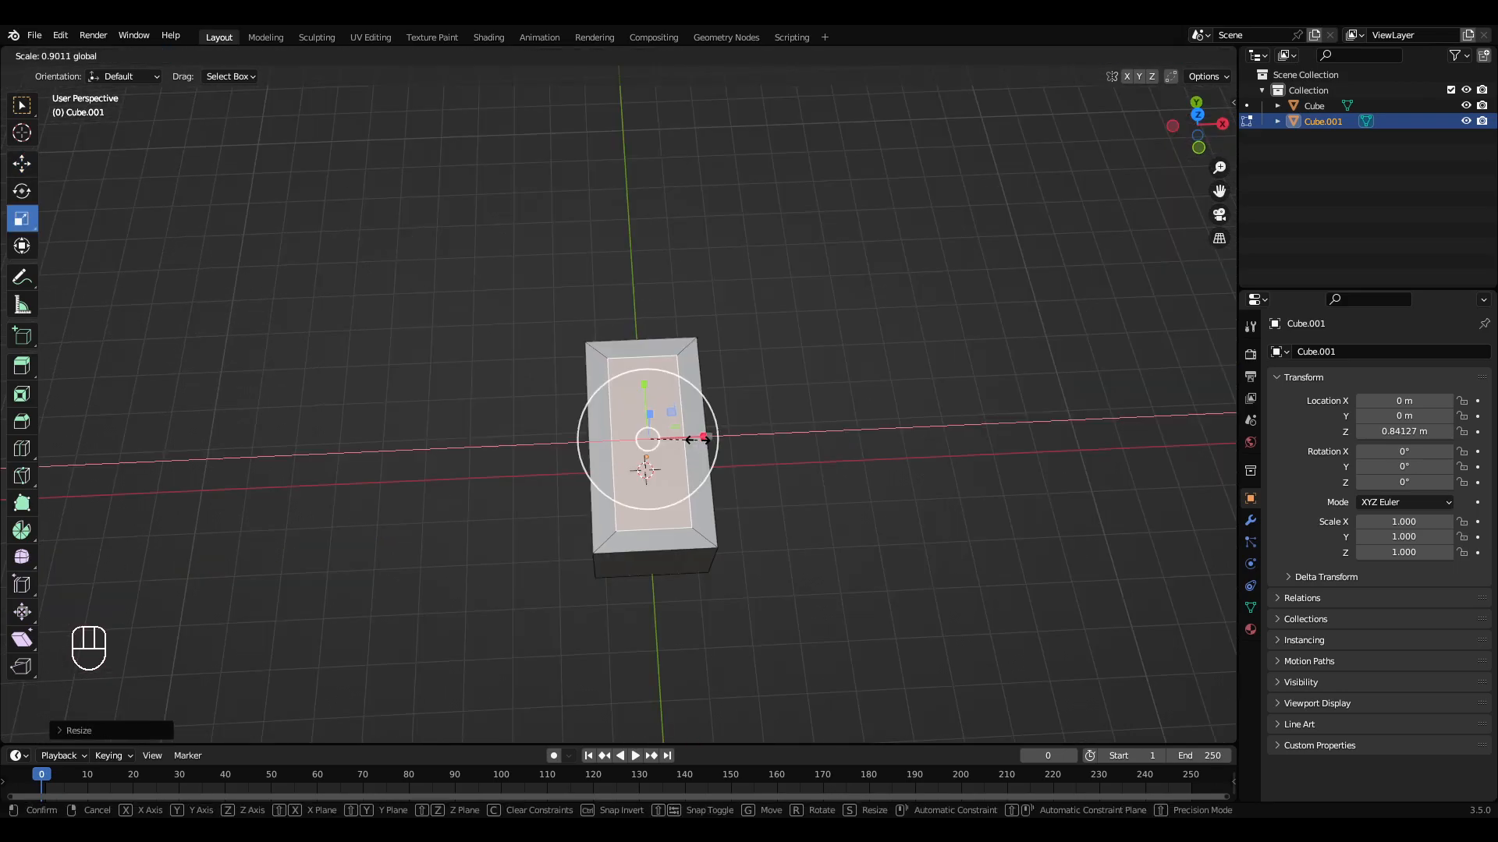
{"action": "left_click_drag", "start_coordinate": [705, 439], "coordinate": [688, 440]}
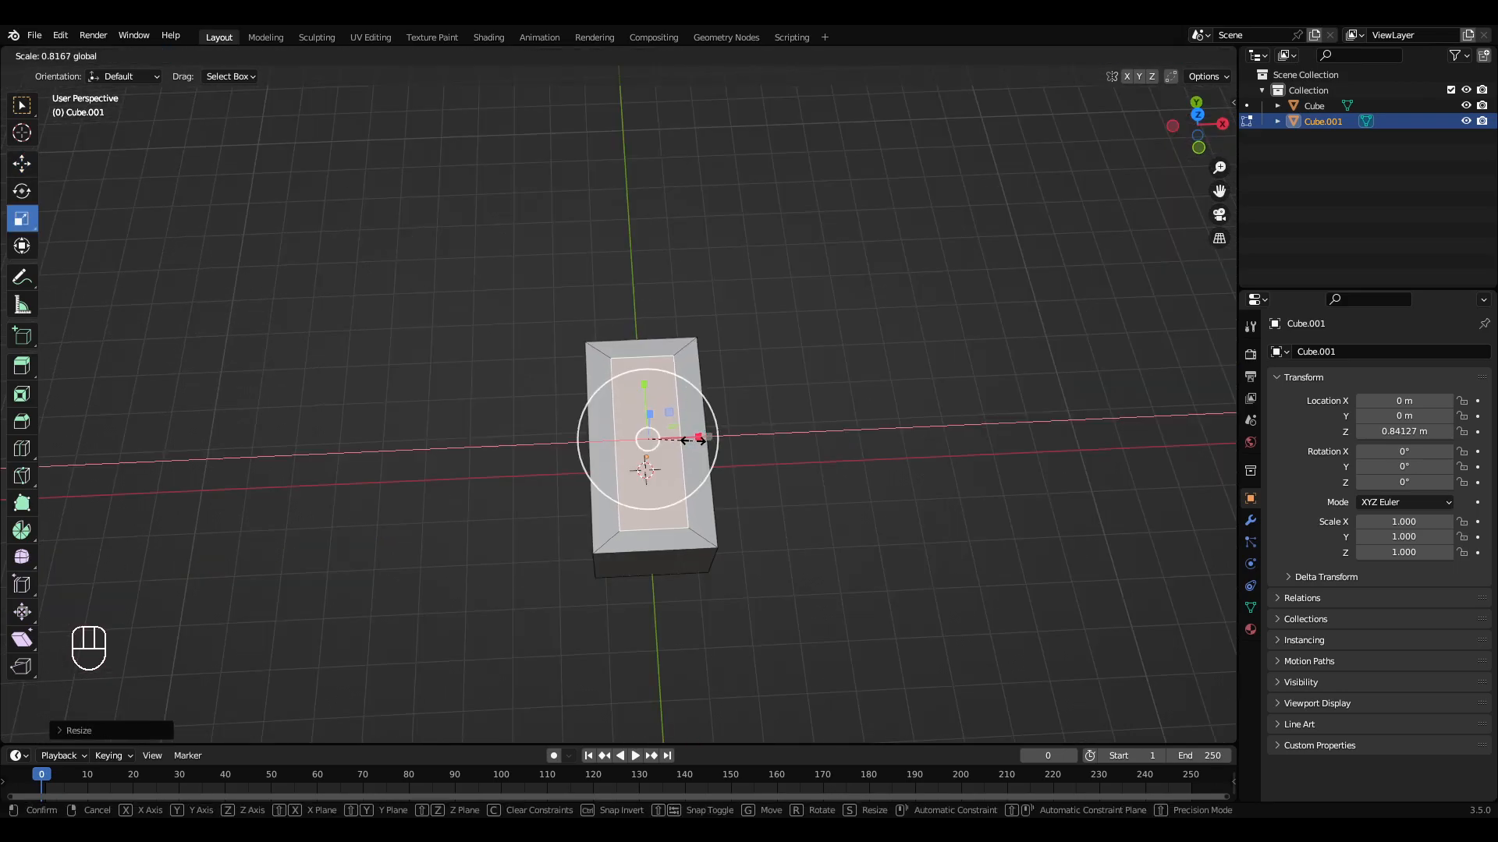
{"action": "key", "text": "Tab"}
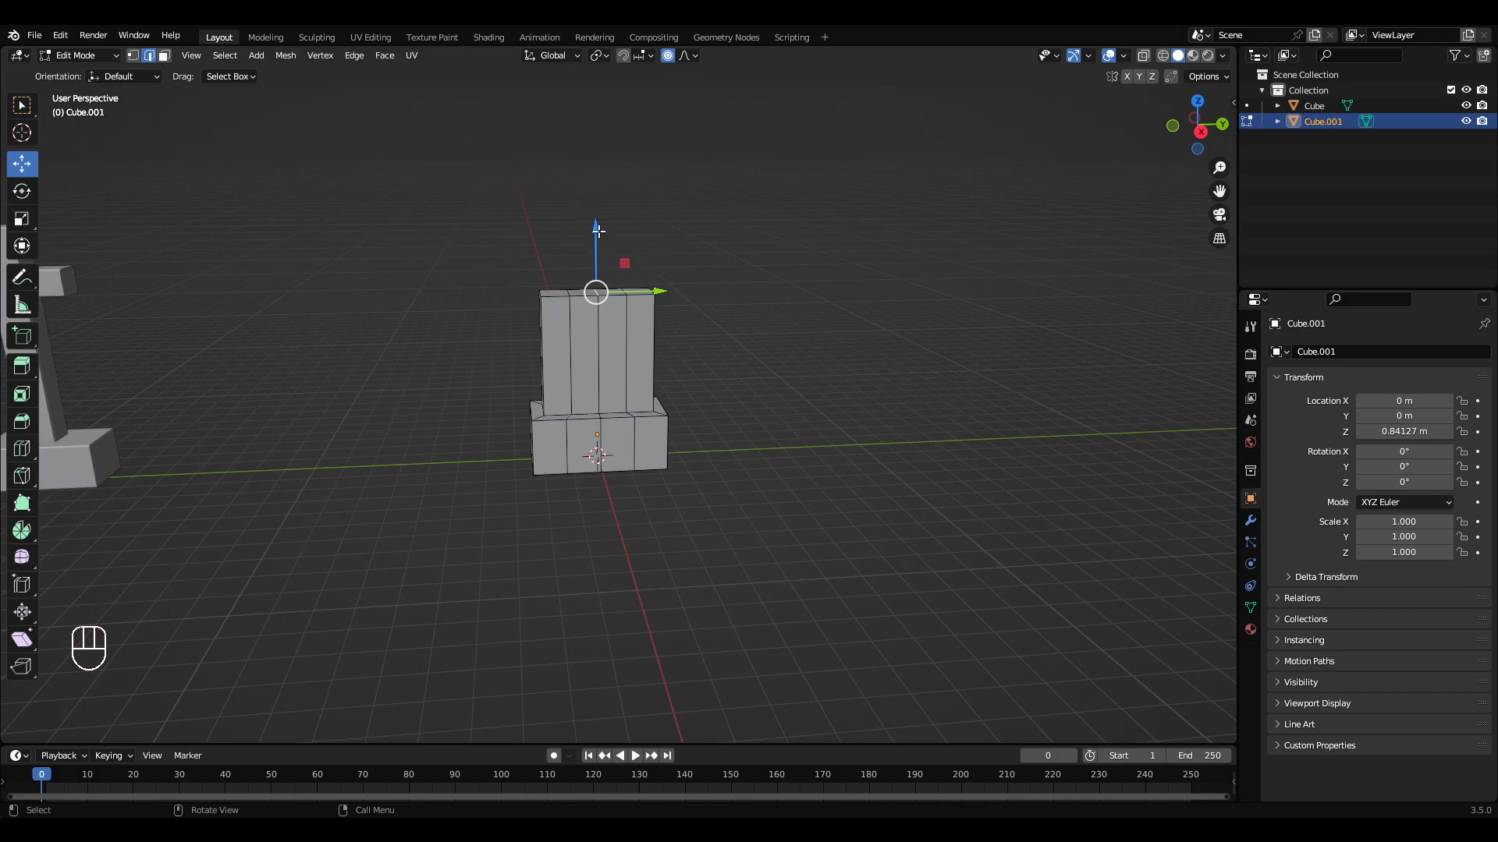
Raise the slab's top centre vertices with smooth falloff into a rounded arch.
{"action": "key", "text": "g"}
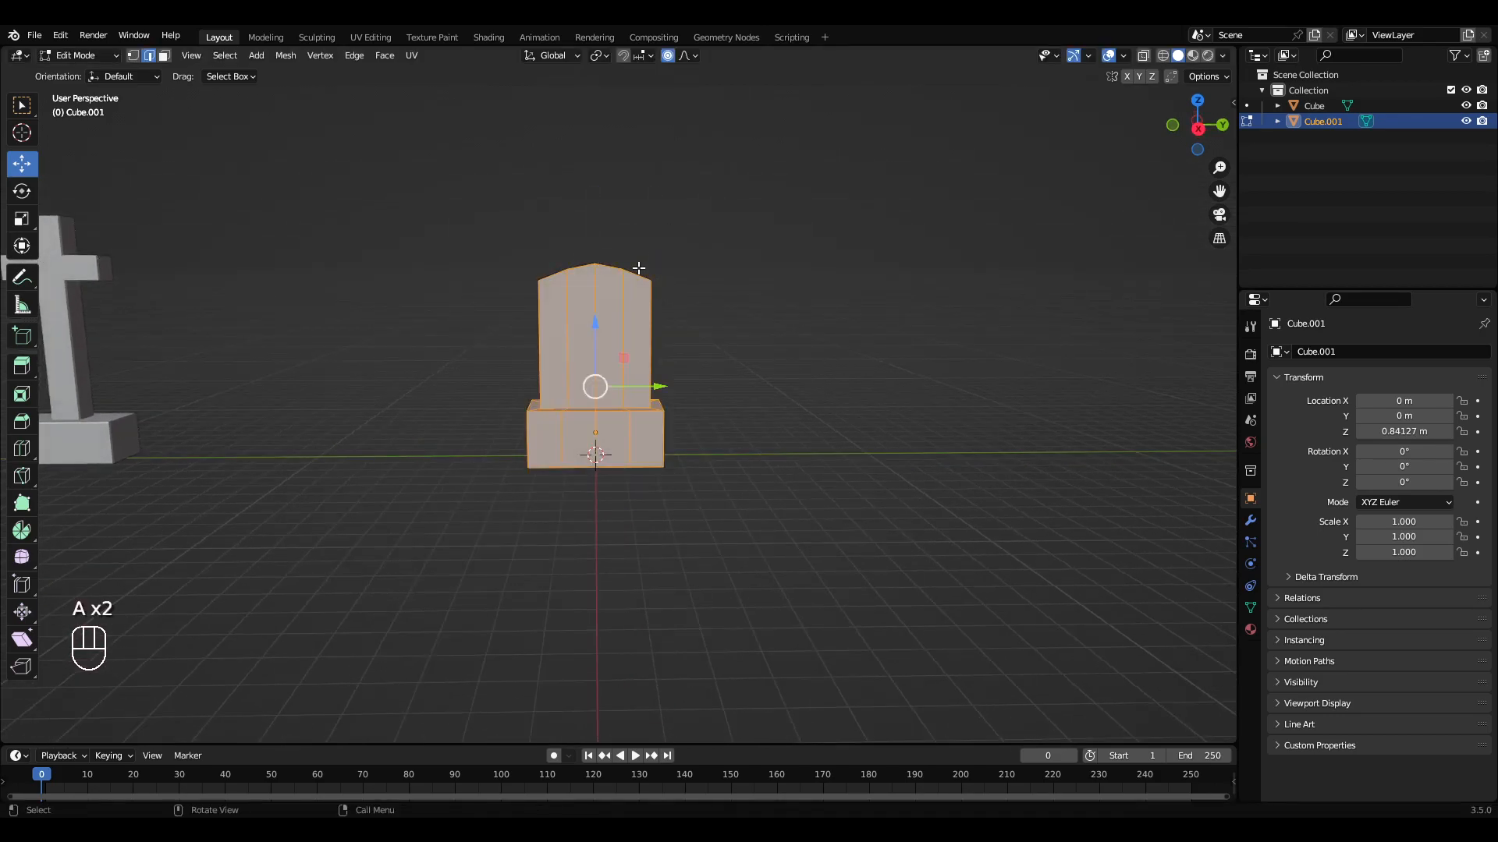
{"action": "key", "text": "g"}
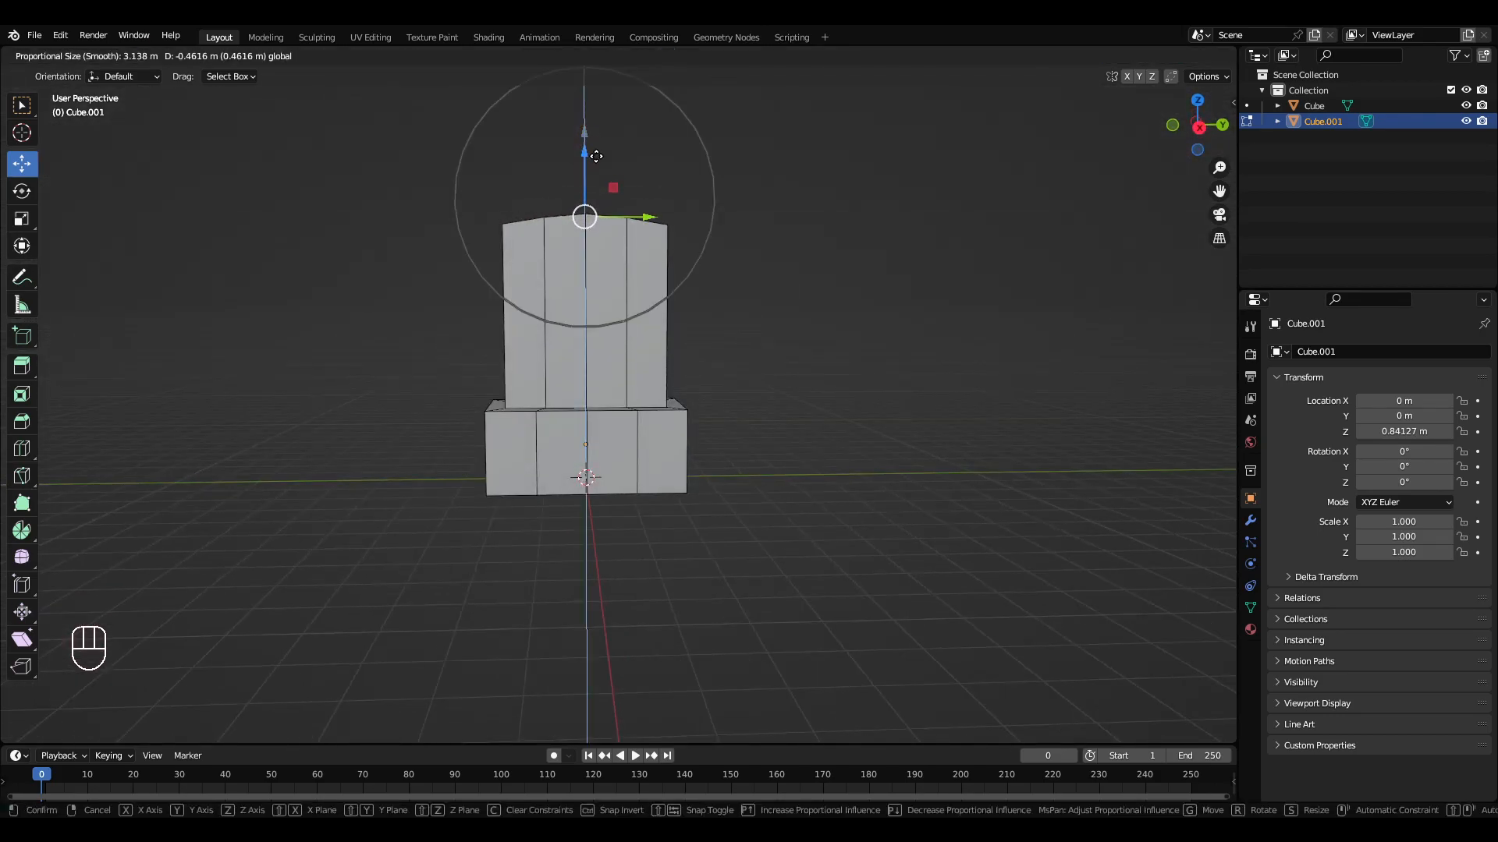
{"action": "key", "text": "Tab"}
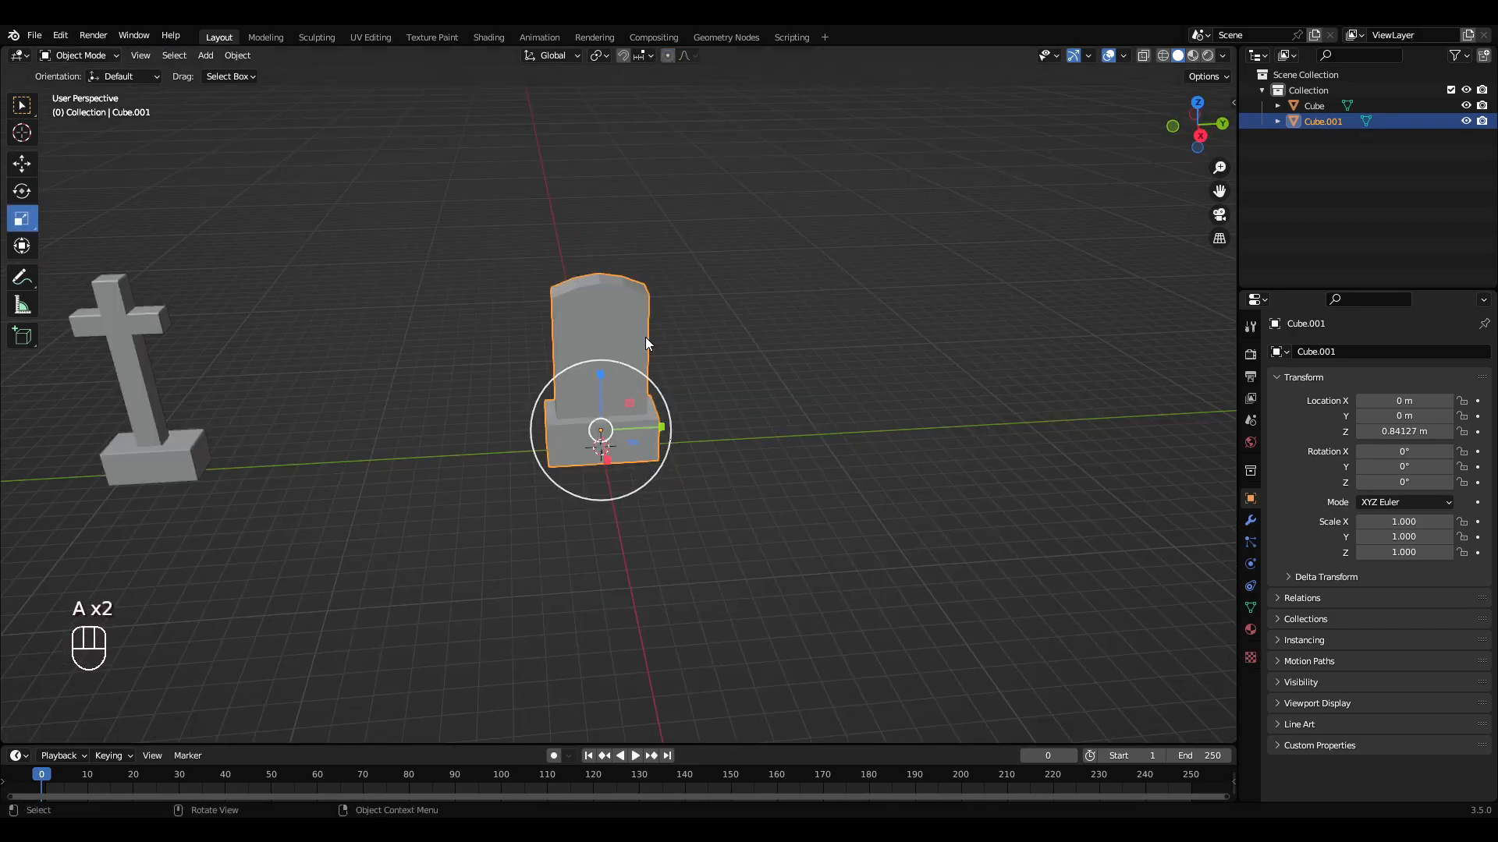
Bevel the outer edges of the rounded headstone and its base.
{"action": "key", "text": "Tab"}
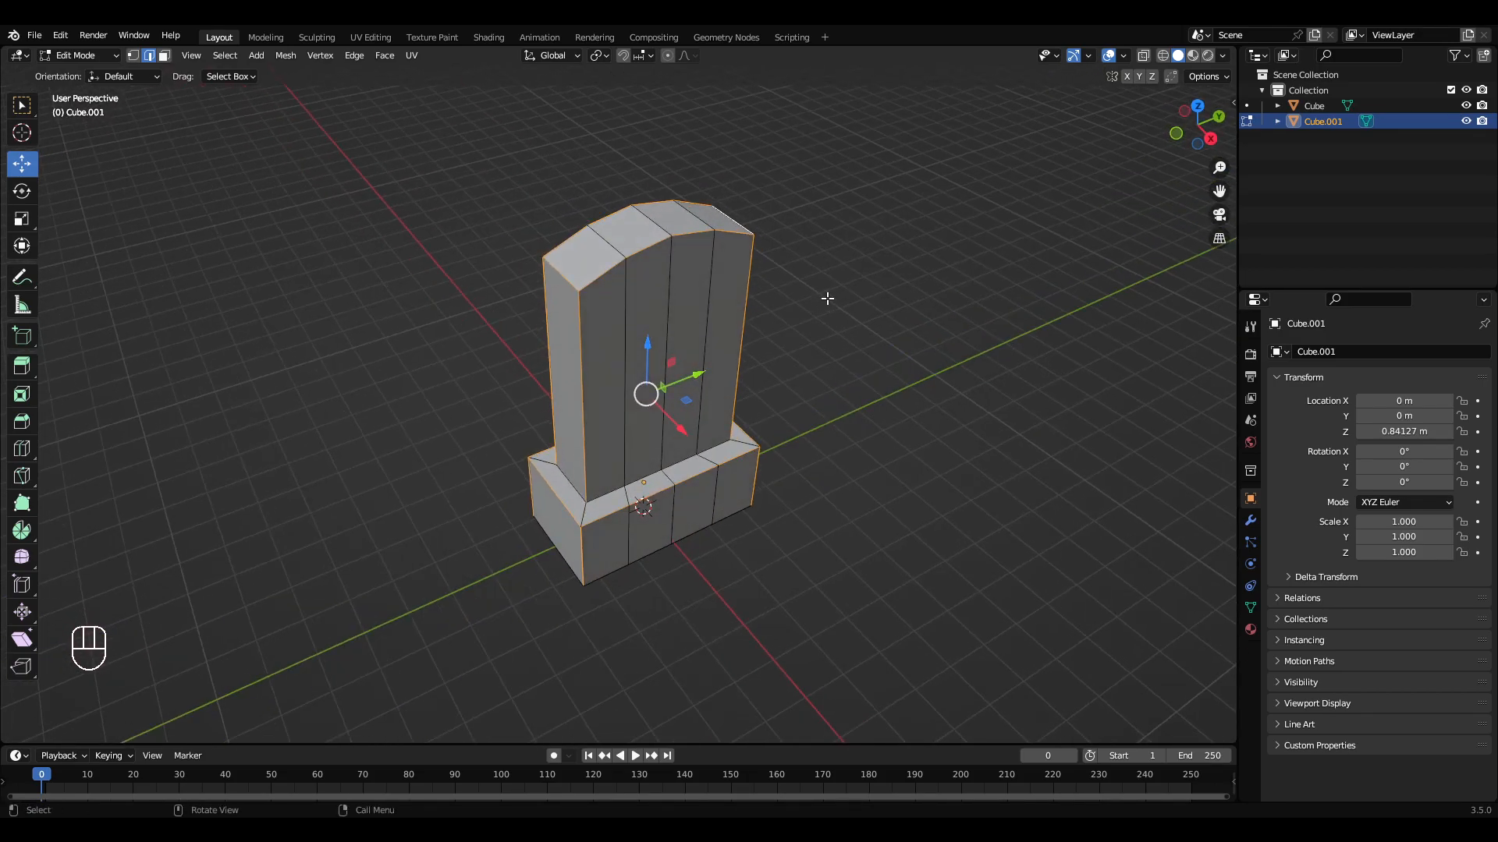
{"action": "key", "text": "ctrl+b"}
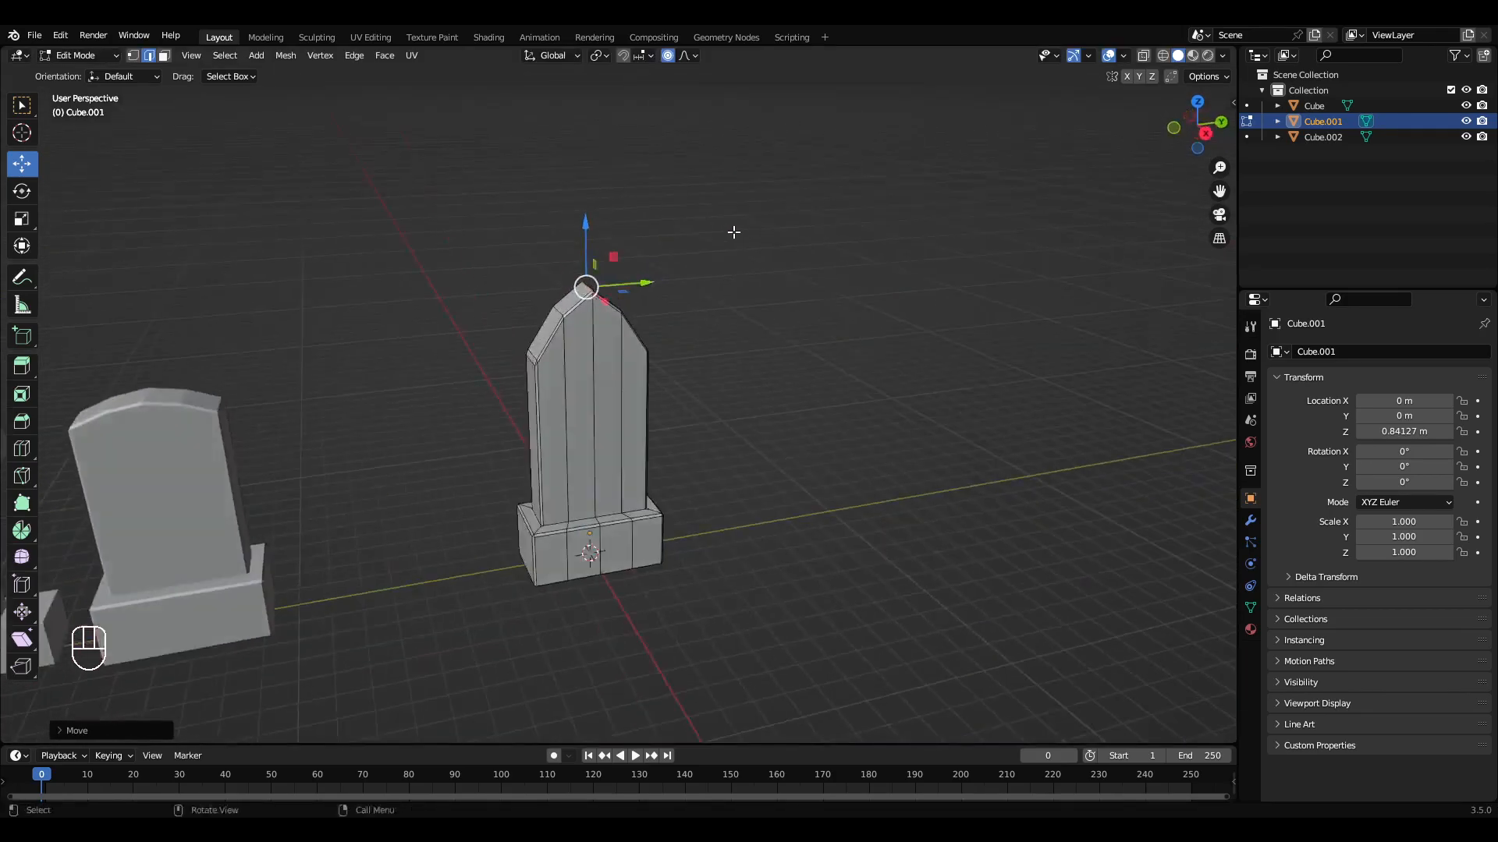
Finish the pointed duplicate headstone and line the three gravestones up side by side.
{"action": "key", "text": "Tab"}
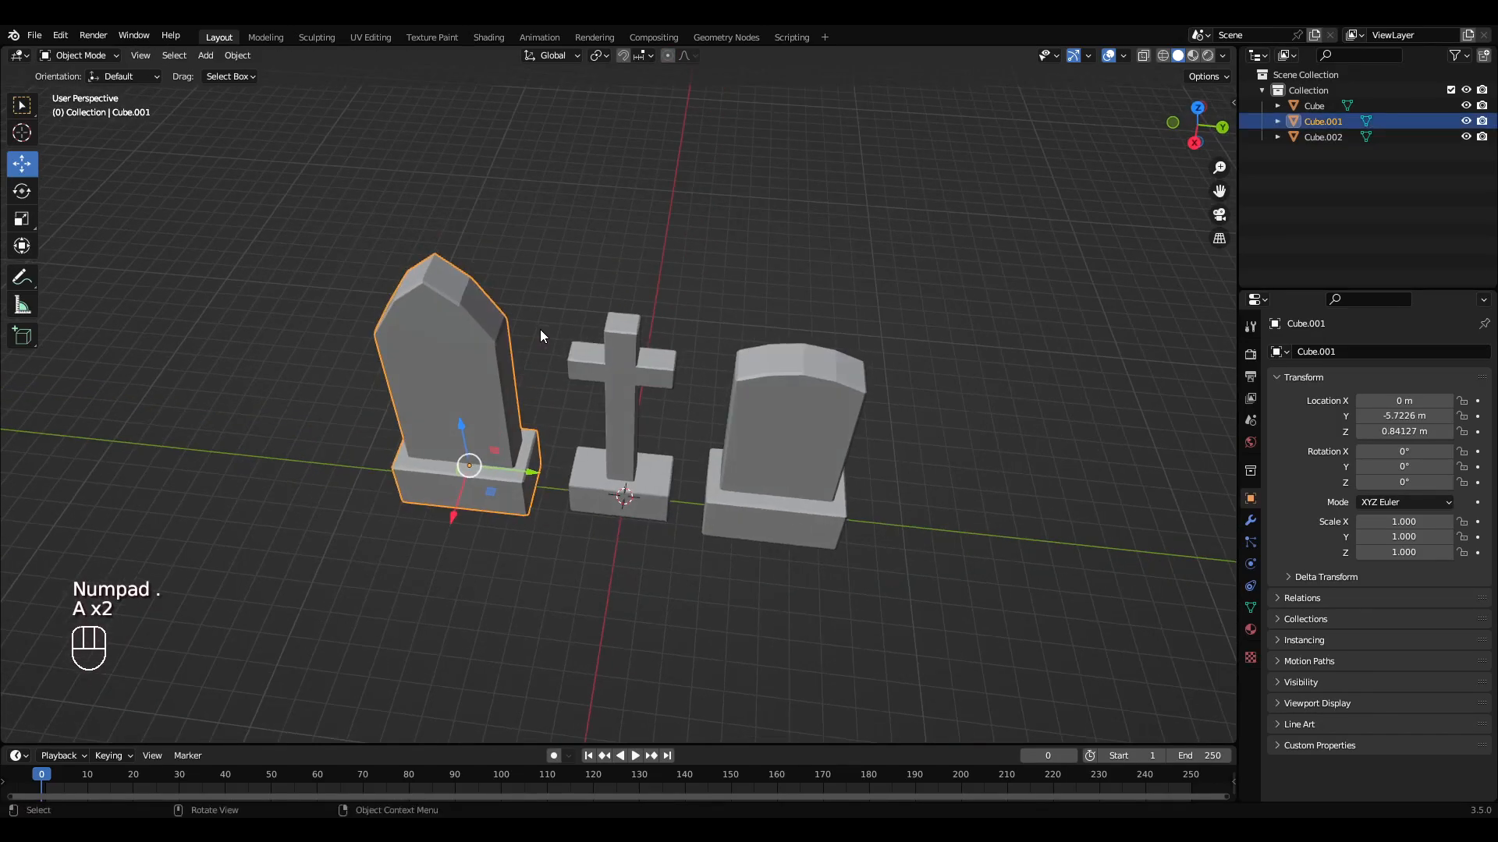
{"action": "left_click", "coordinate": [626, 363]}
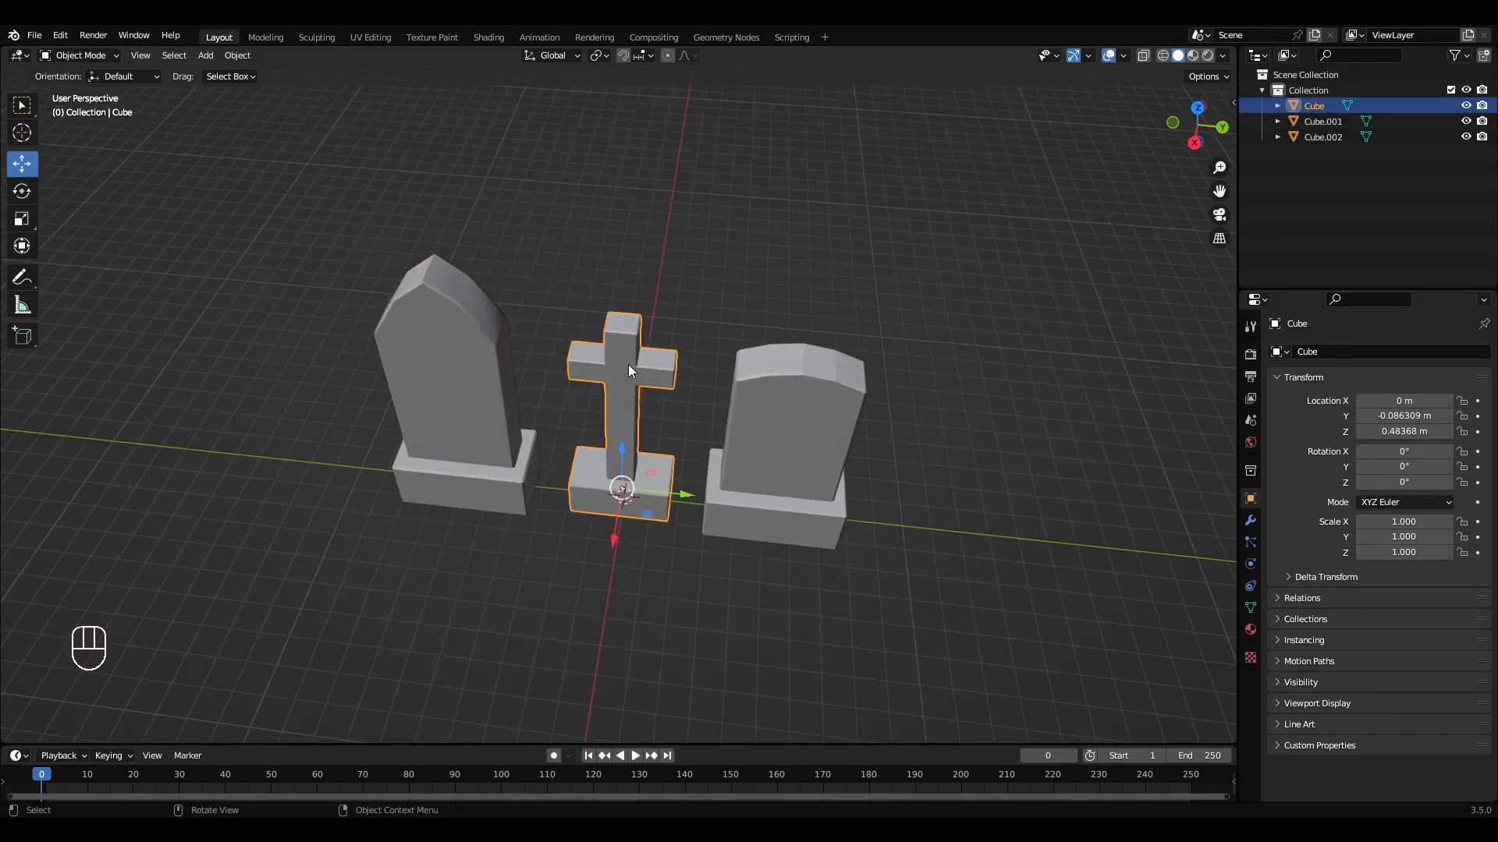